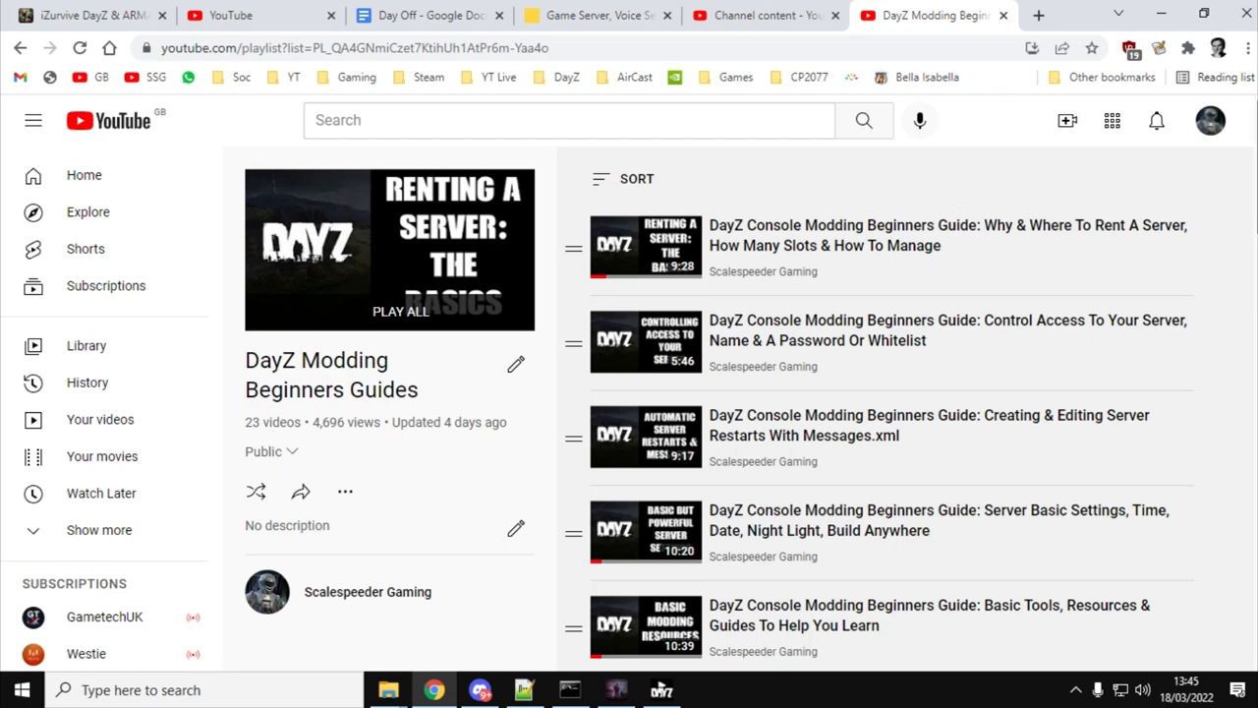
Go to the Nitrado server page and bring up the DayZ server's File Browser
scroll(down, 3)
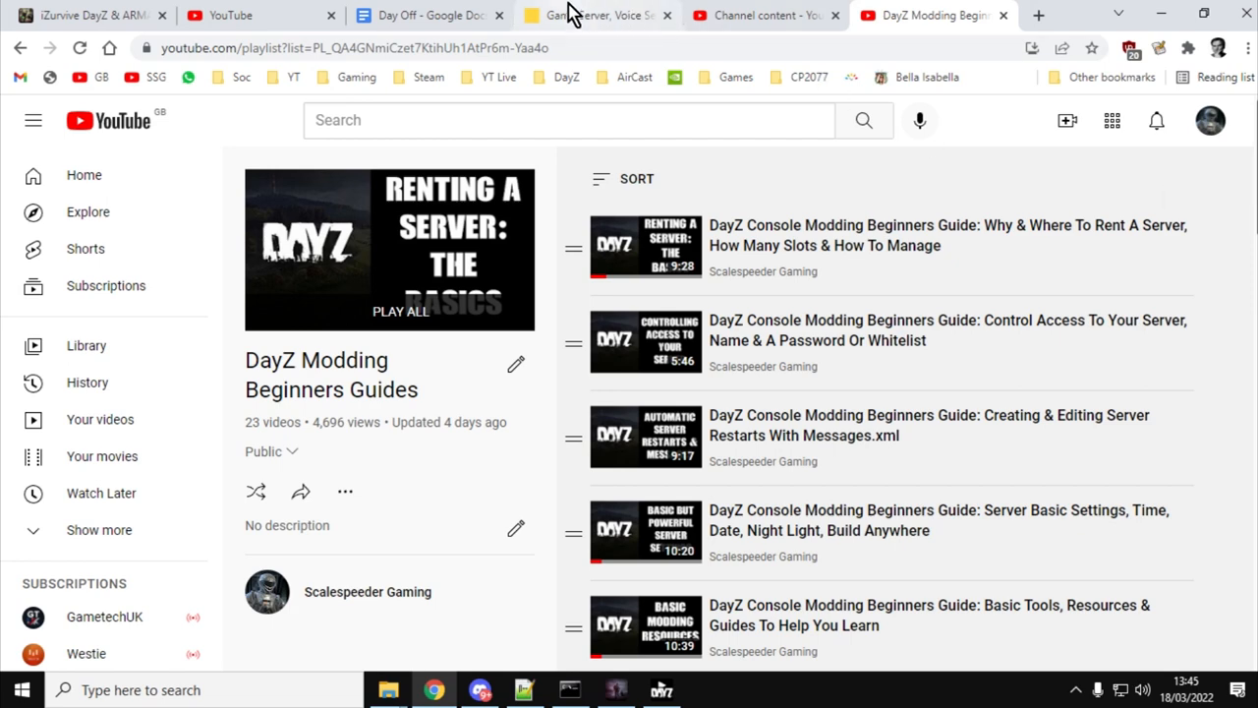
click(589, 16)
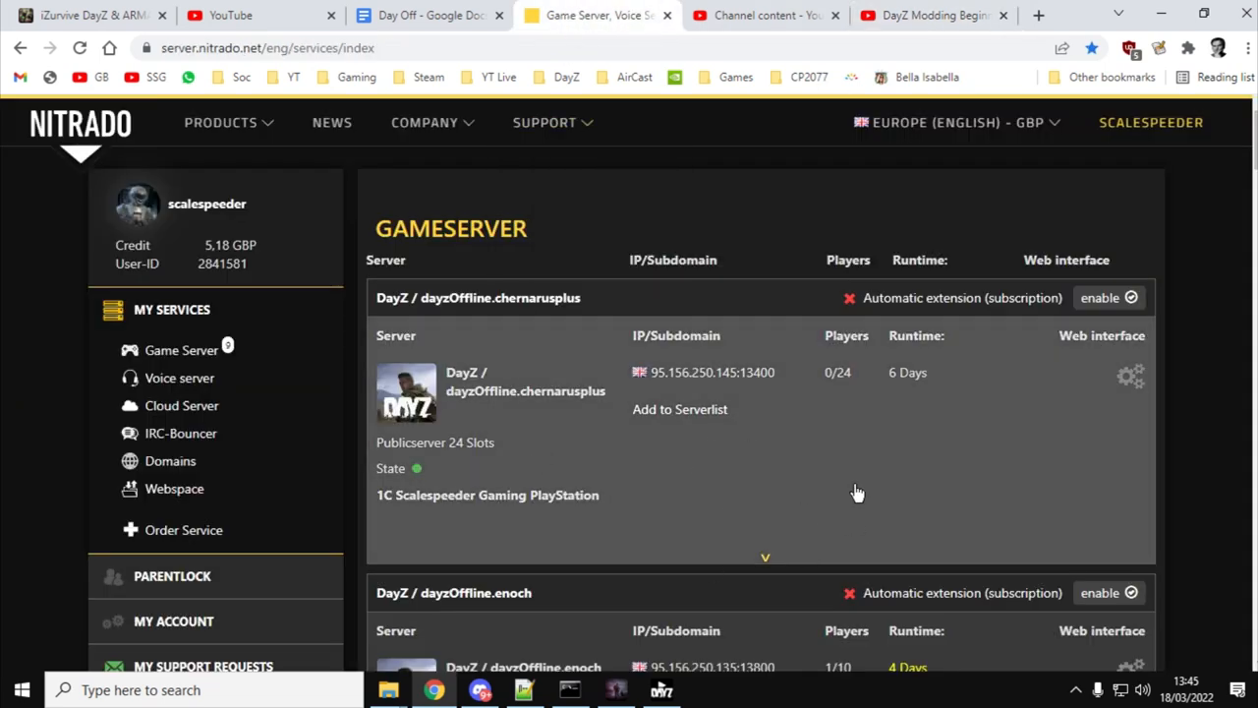
mouse_move(1130, 378)
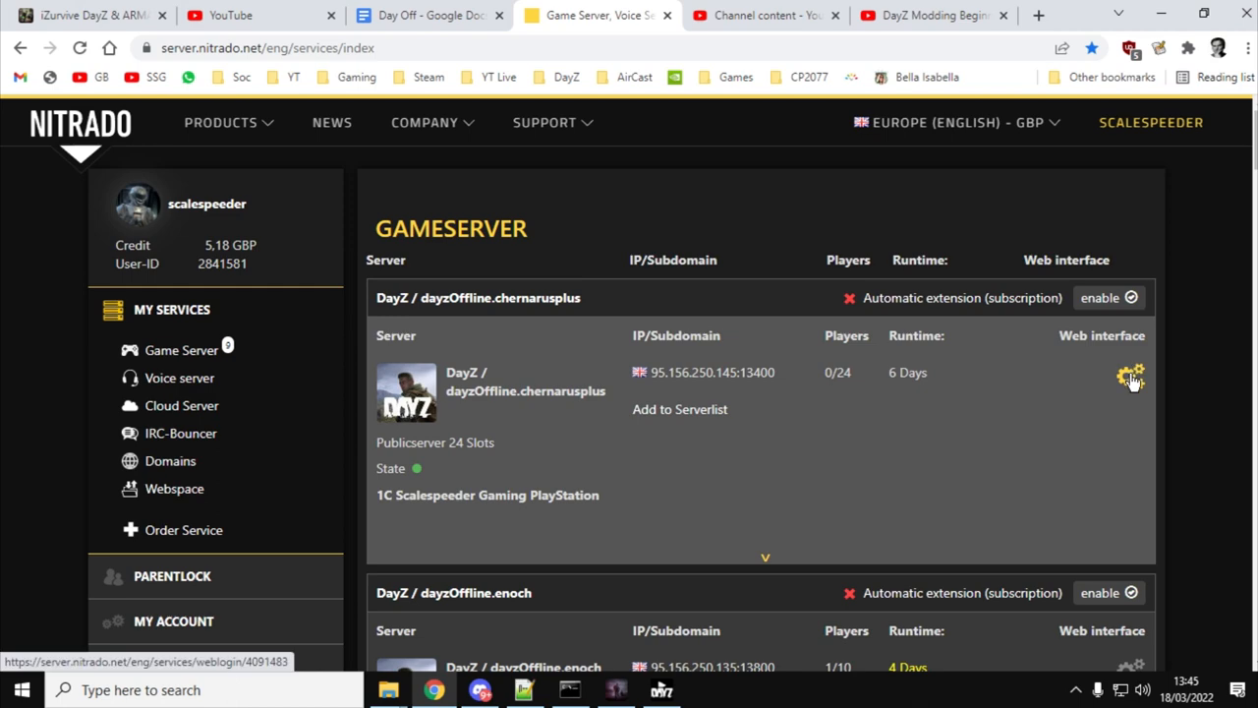
click(1130, 376)
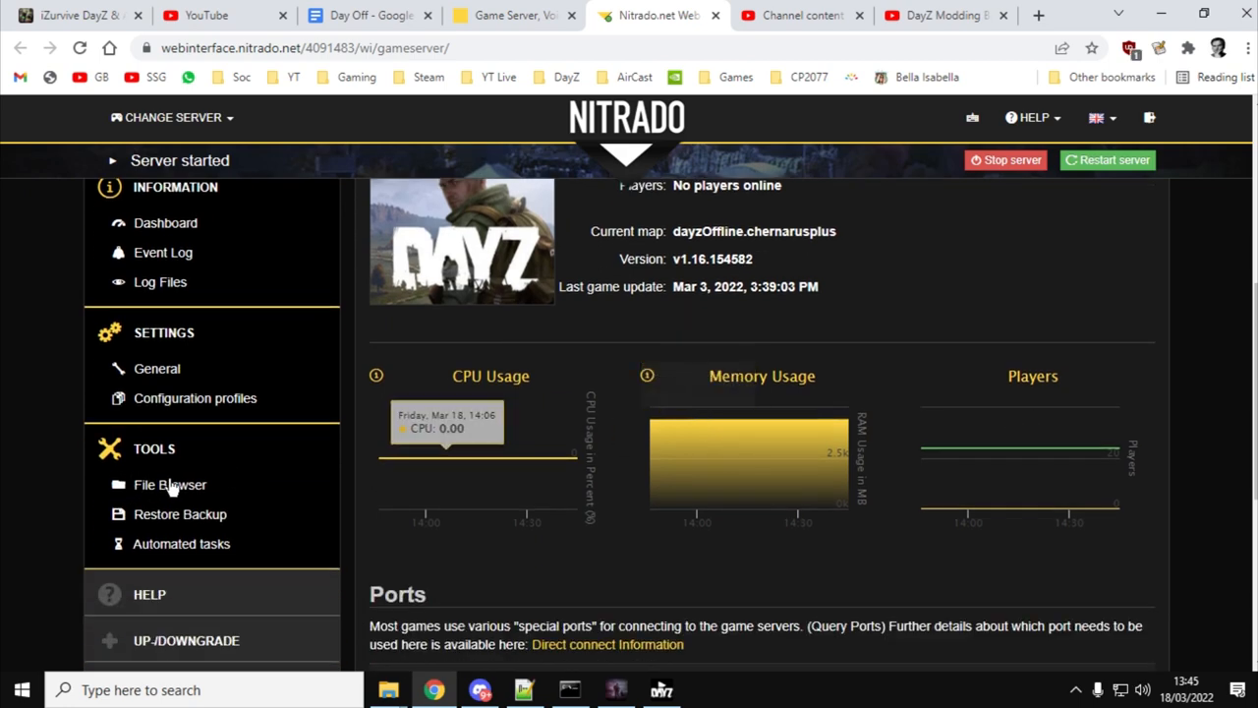
click(169, 484)
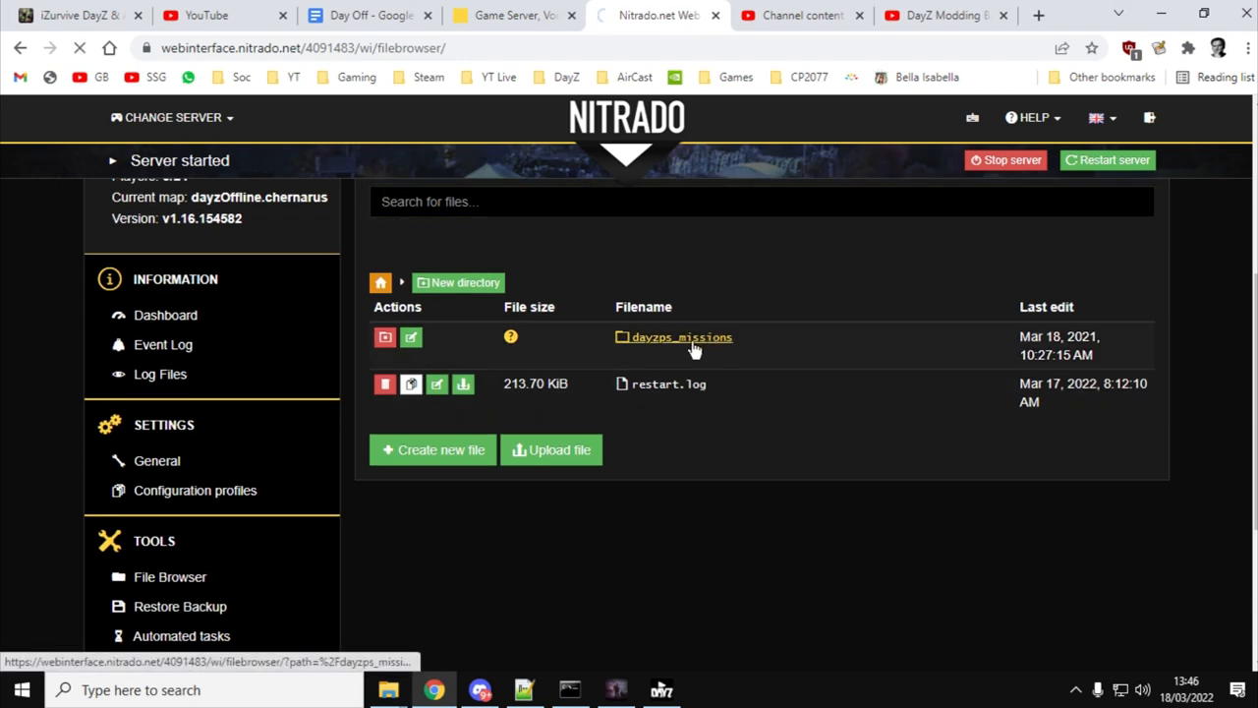
Navigate into dayzps_missions and the dayzOffline.chernarusplus mission folder
click(680, 338)
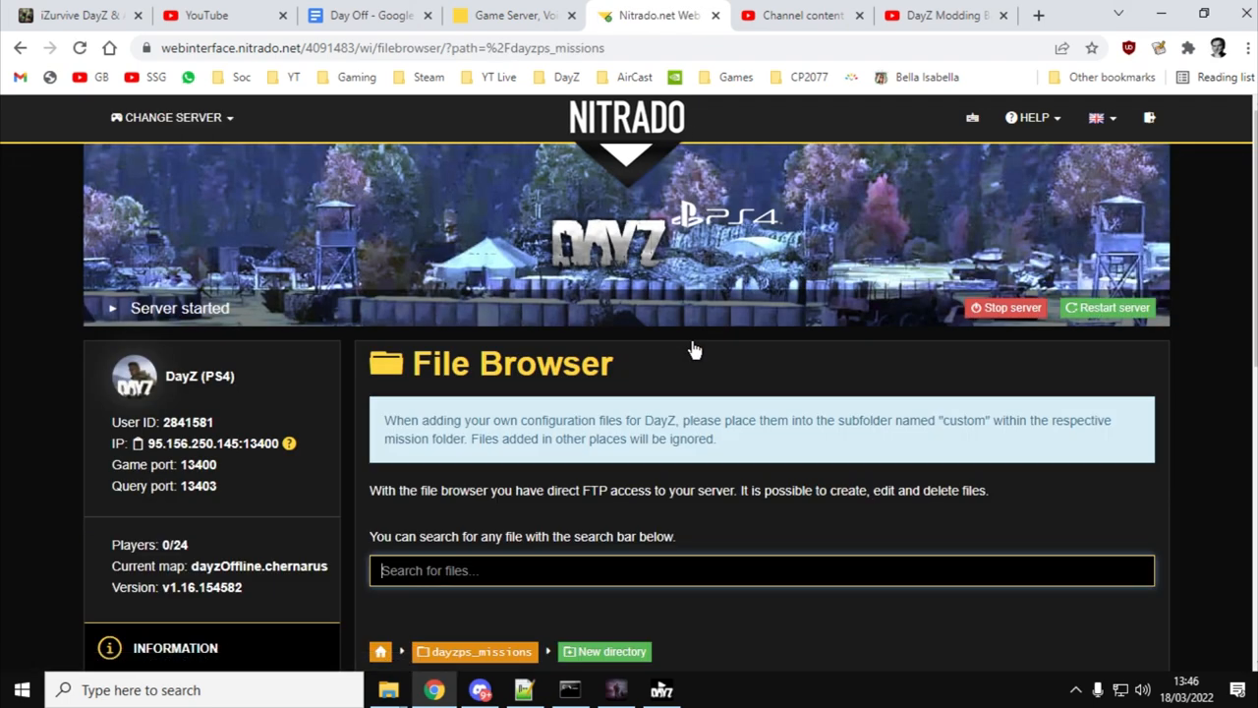
scroll(down, 3)
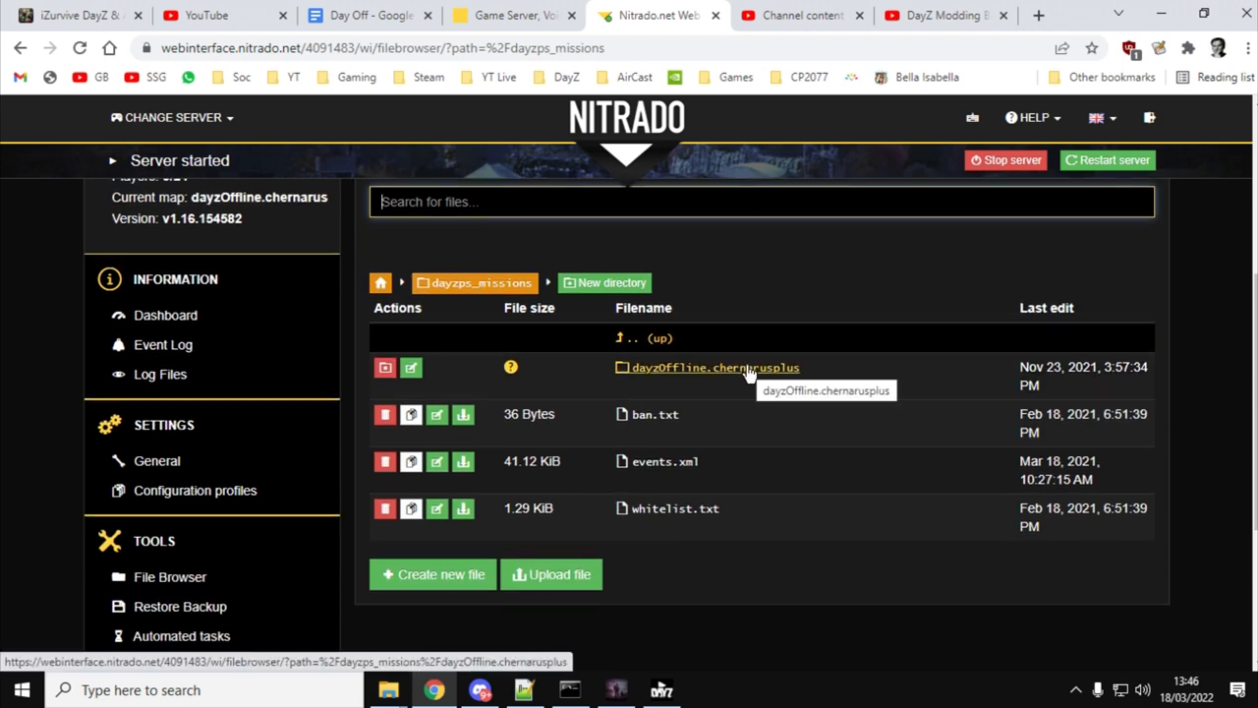
mouse_move(747, 374)
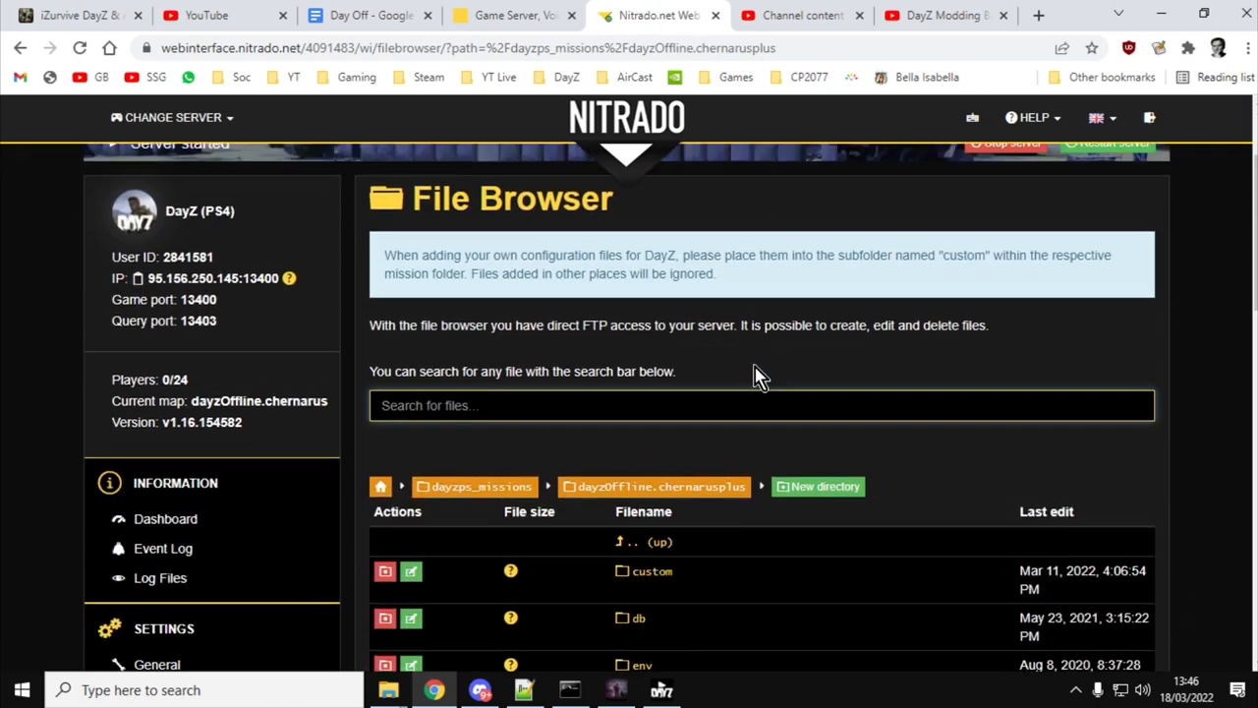
scroll(down, 3)
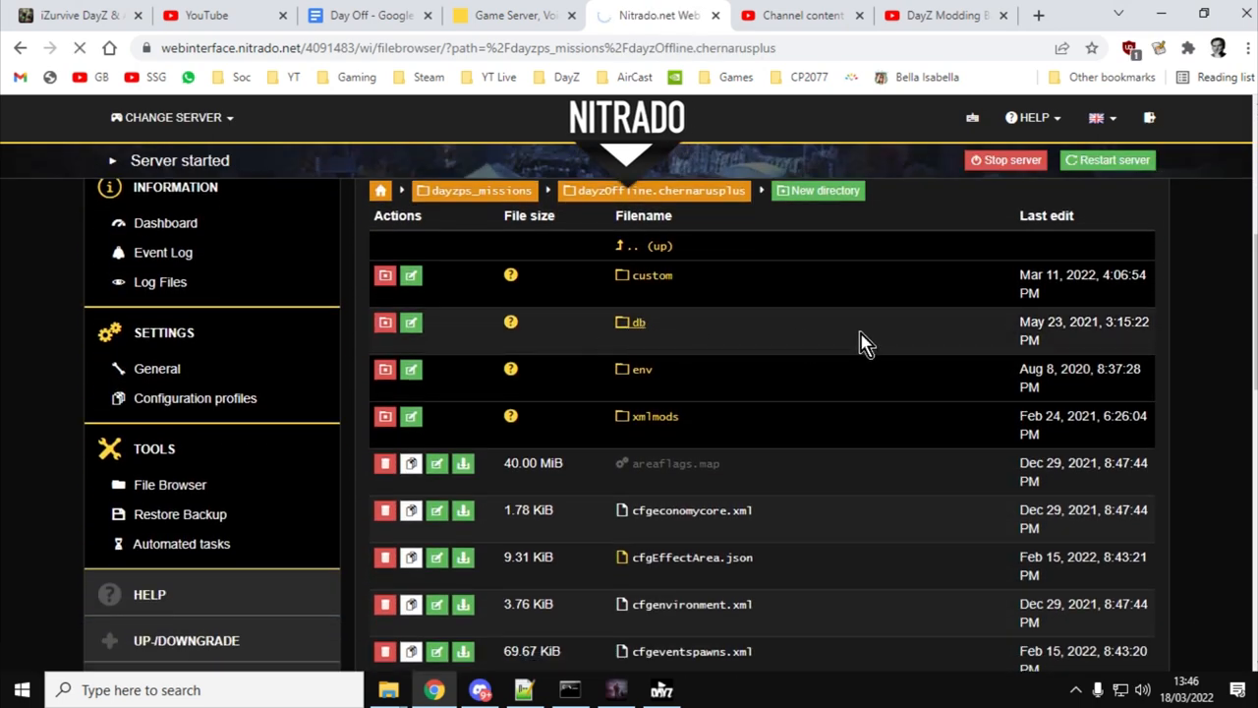
Look into the db folder for events.xml, then show the env folder of animal territory files
click(640, 322)
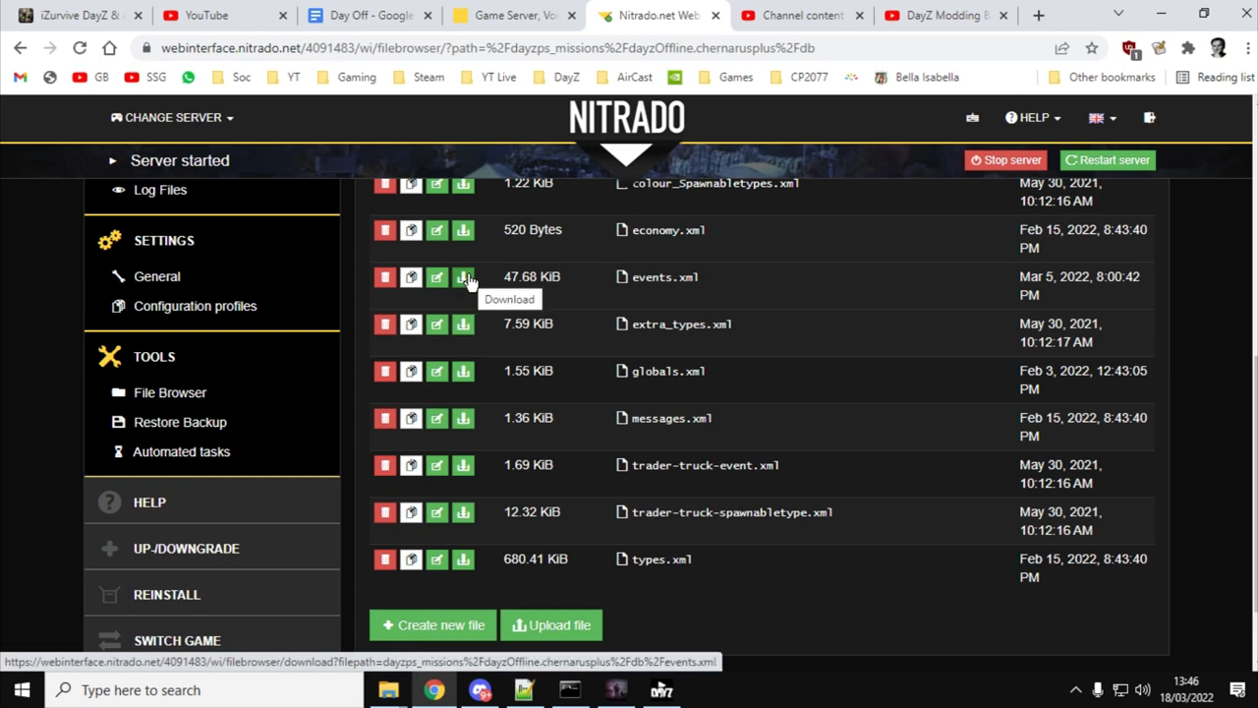
mouse_move(986, 217)
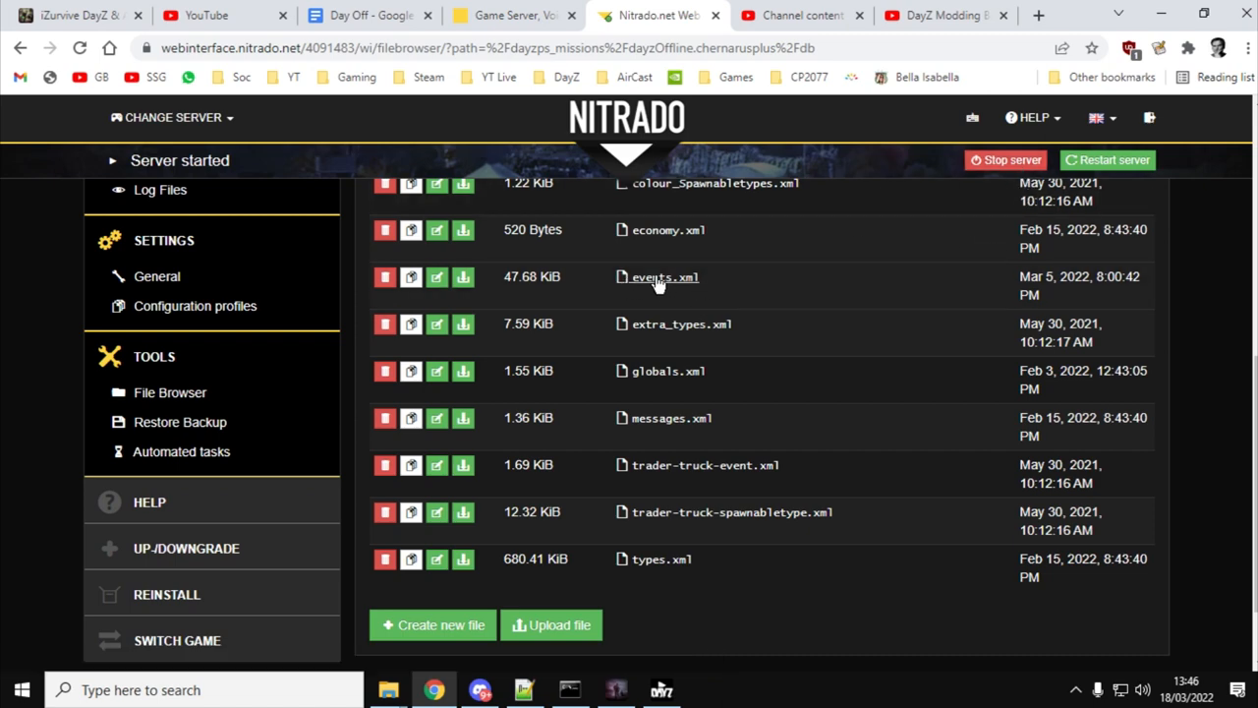
mouse_move(464, 275)
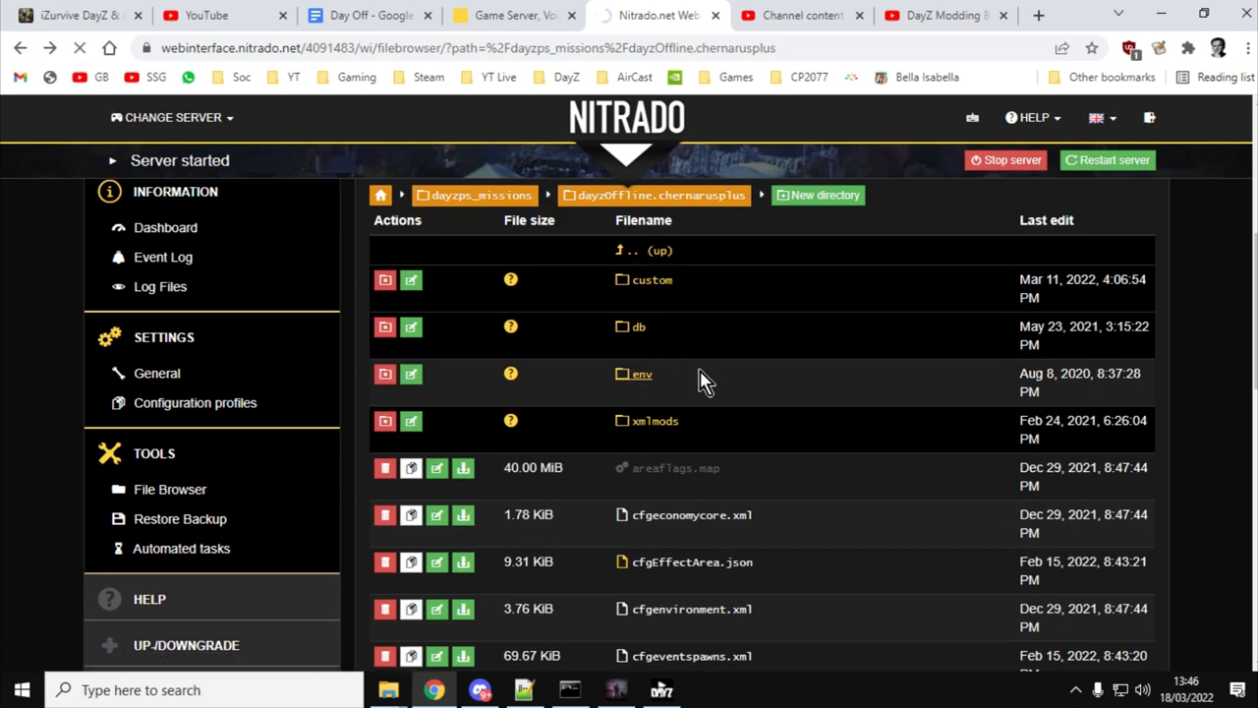
click(641, 373)
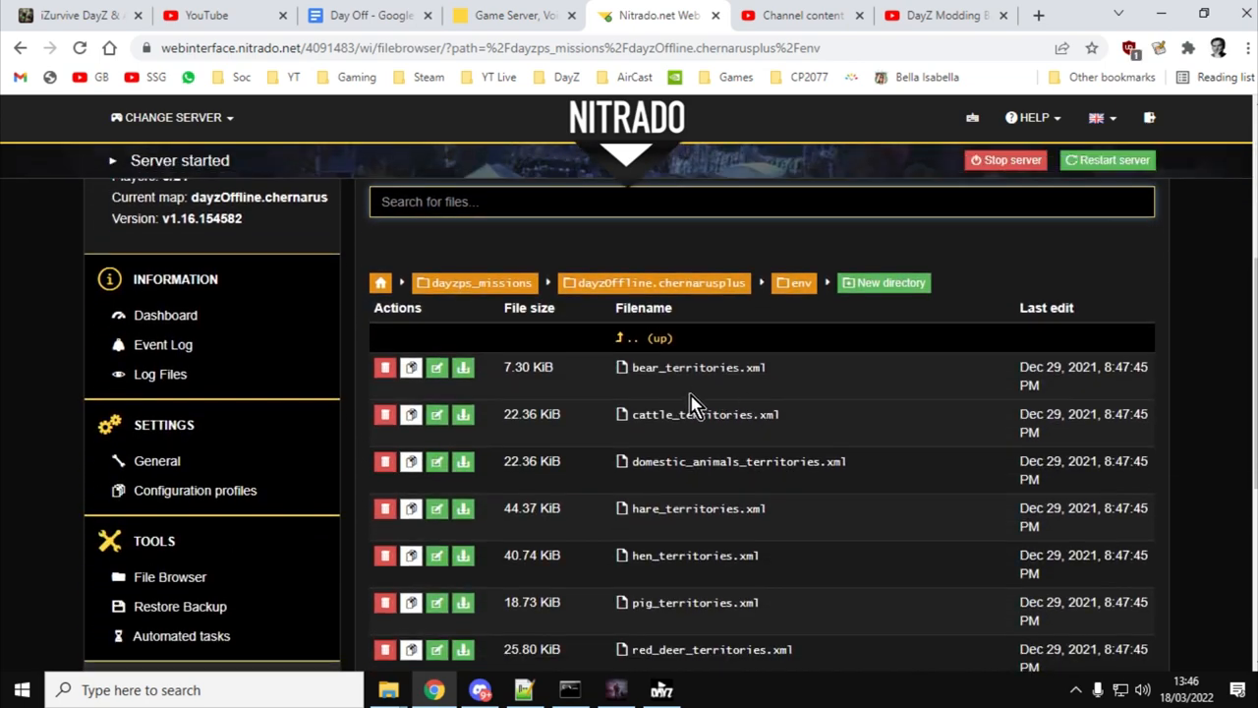
mouse_move(680, 383)
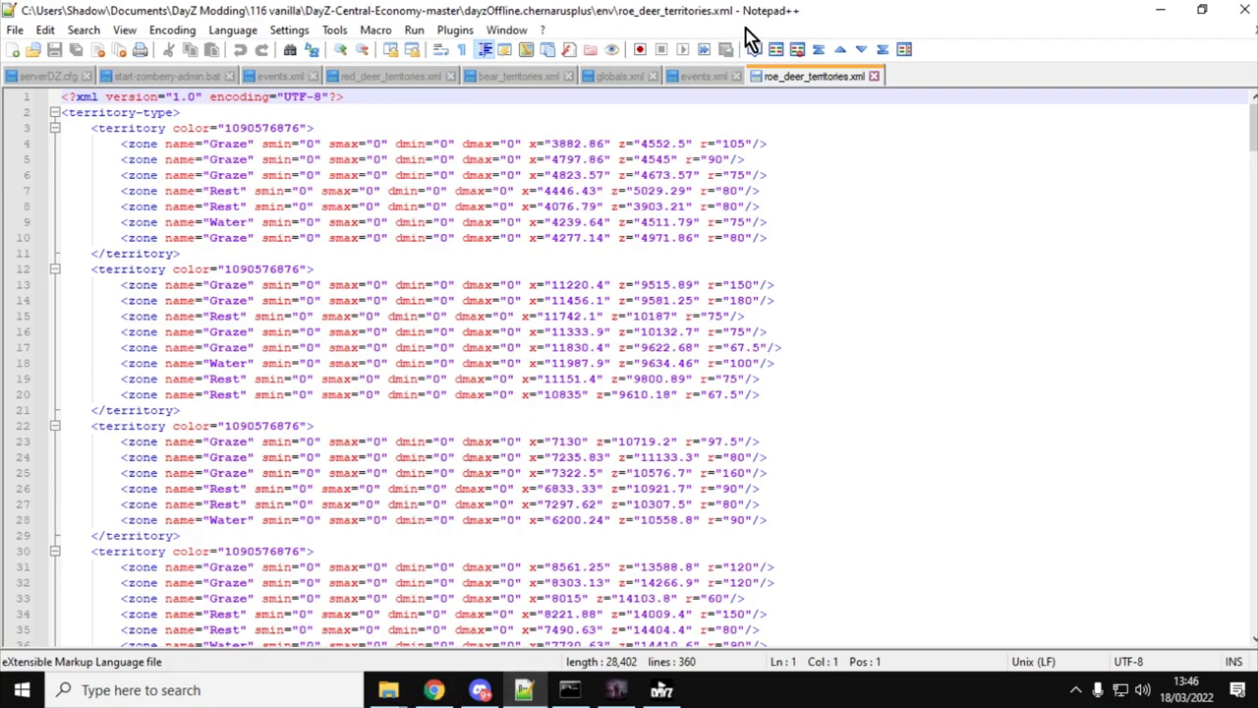
Review events.xml entries such as AmbientHen, AnimalBear and AnimalDeer in Notepad++
click(704, 74)
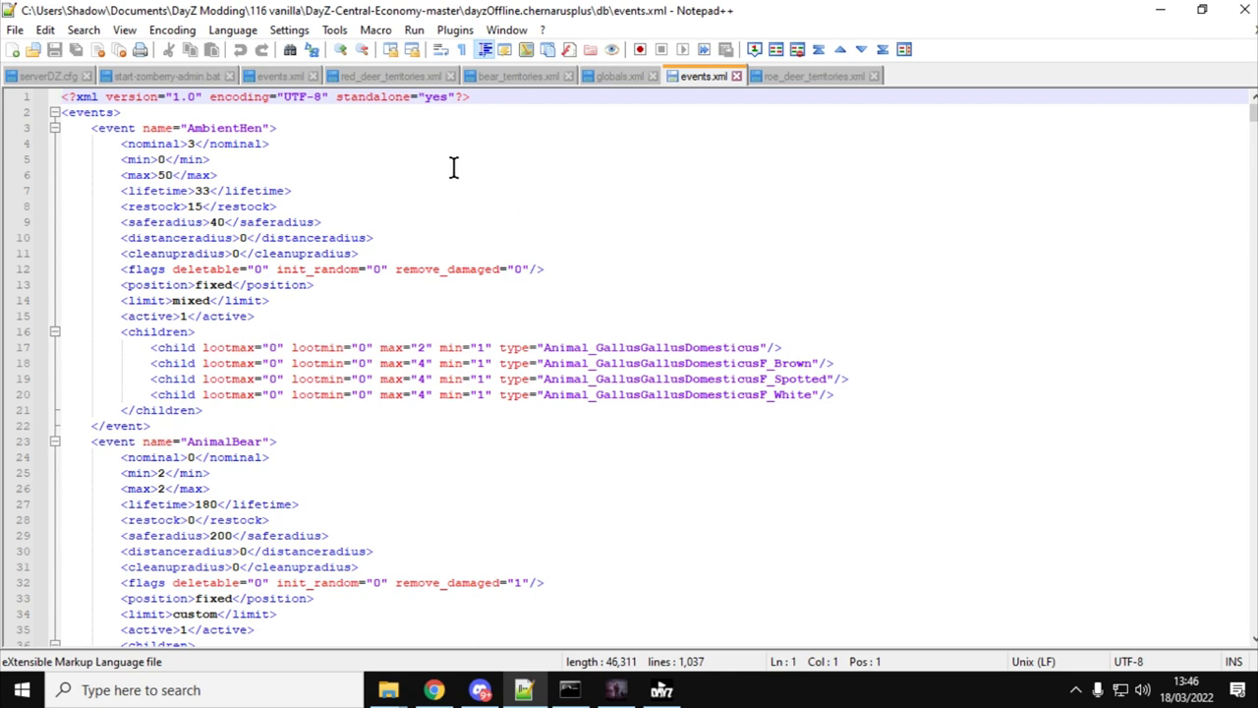
mouse_move(108, 173)
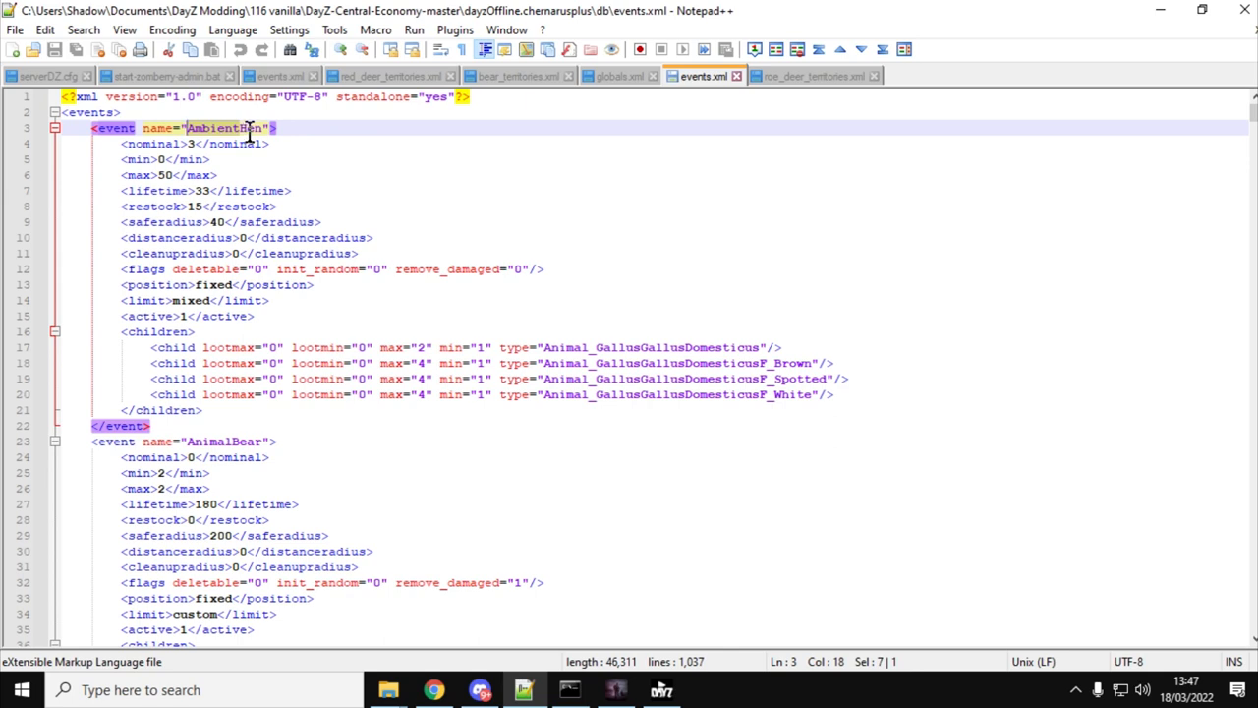
scroll(down, 3)
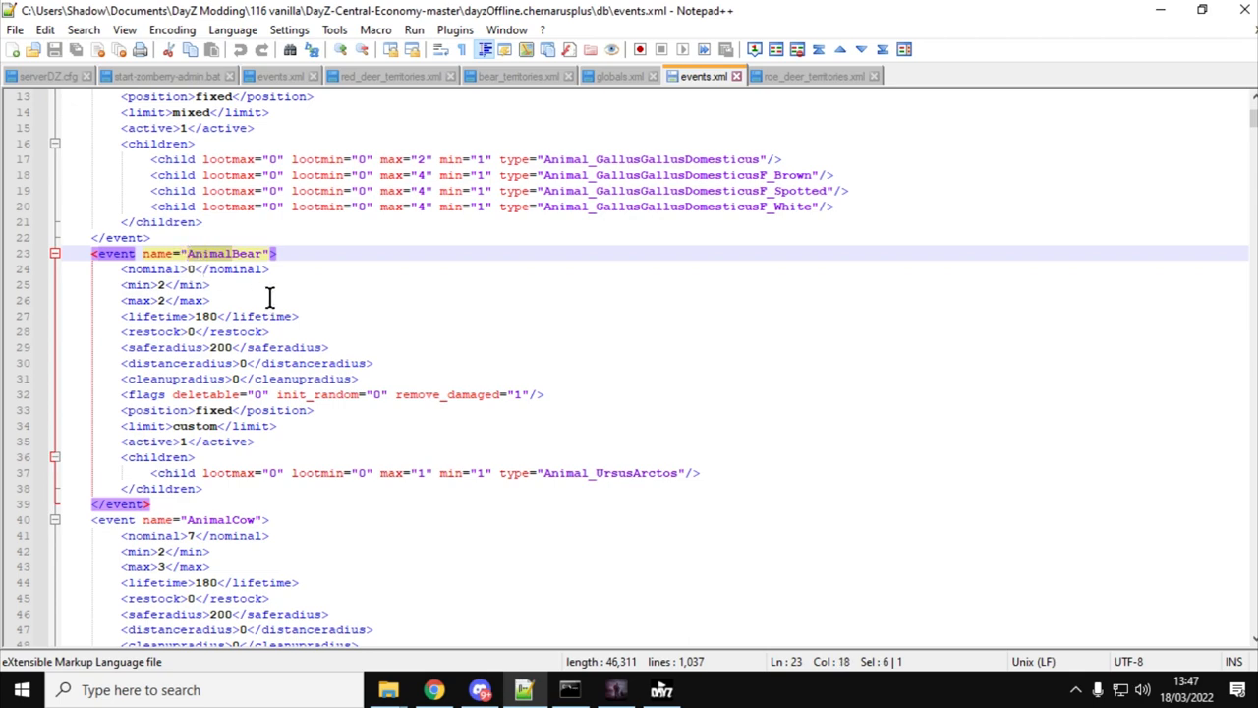
scroll(down, 3)
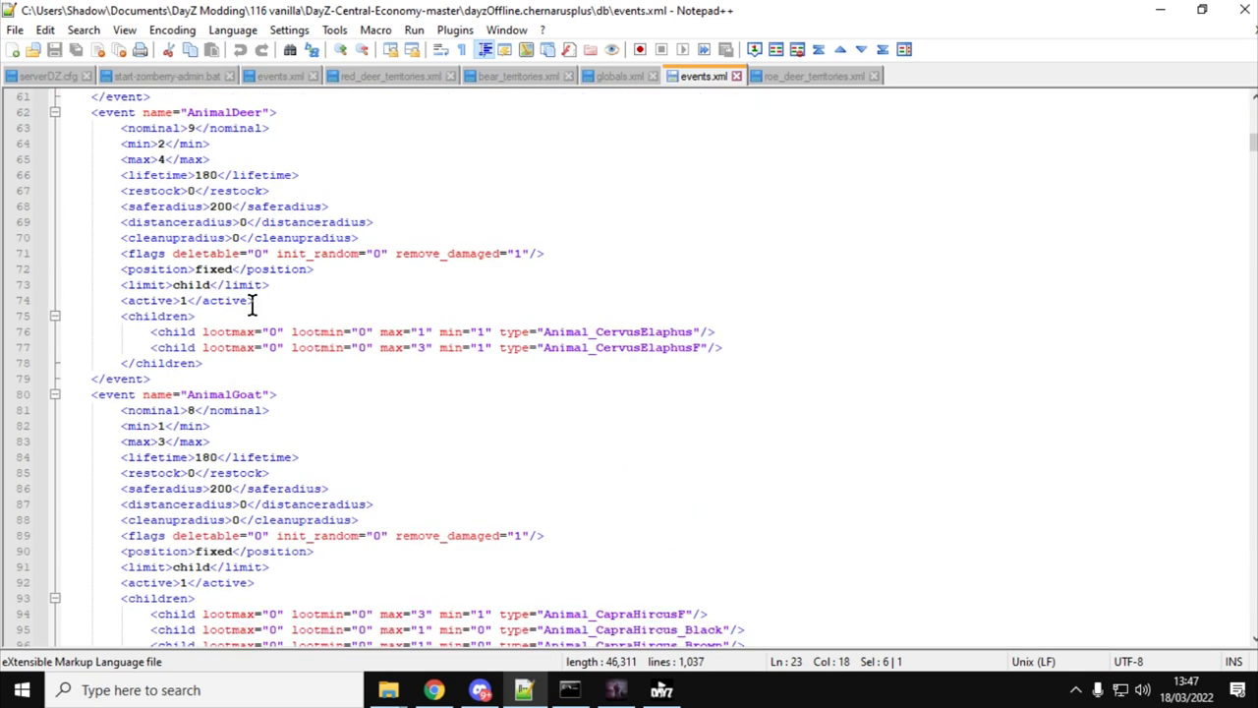
scroll(down, 3)
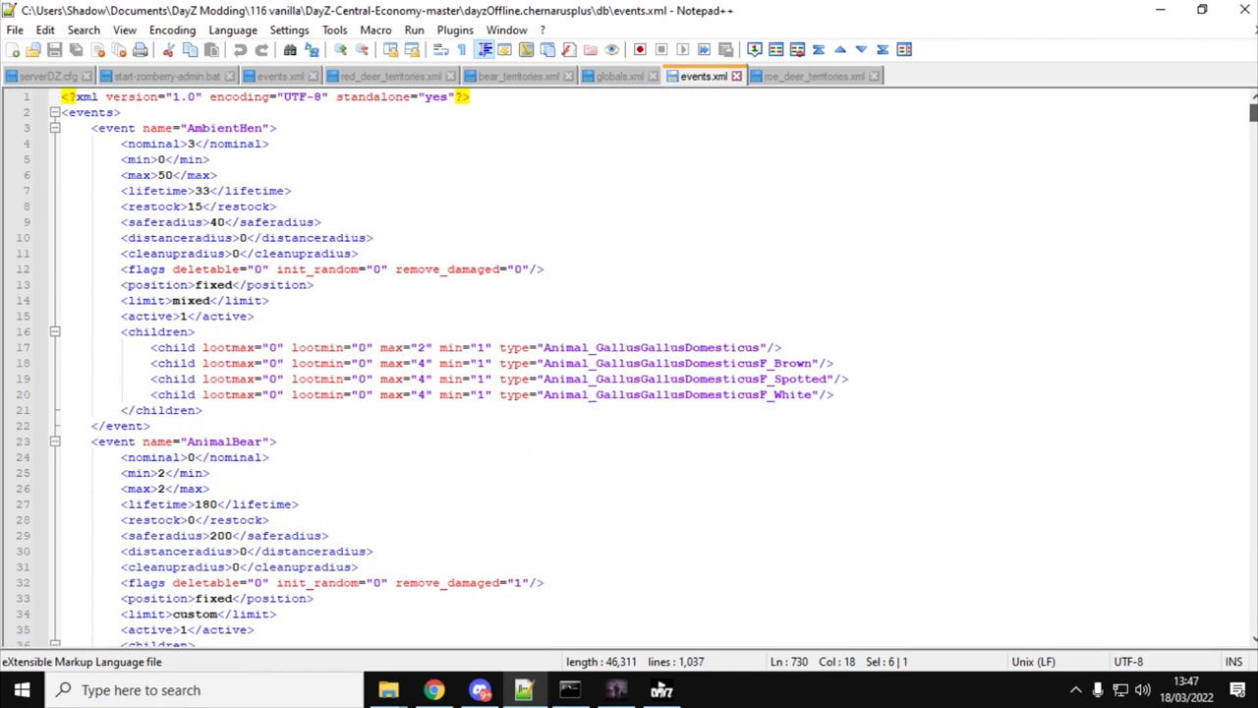
mouse_move(385, 427)
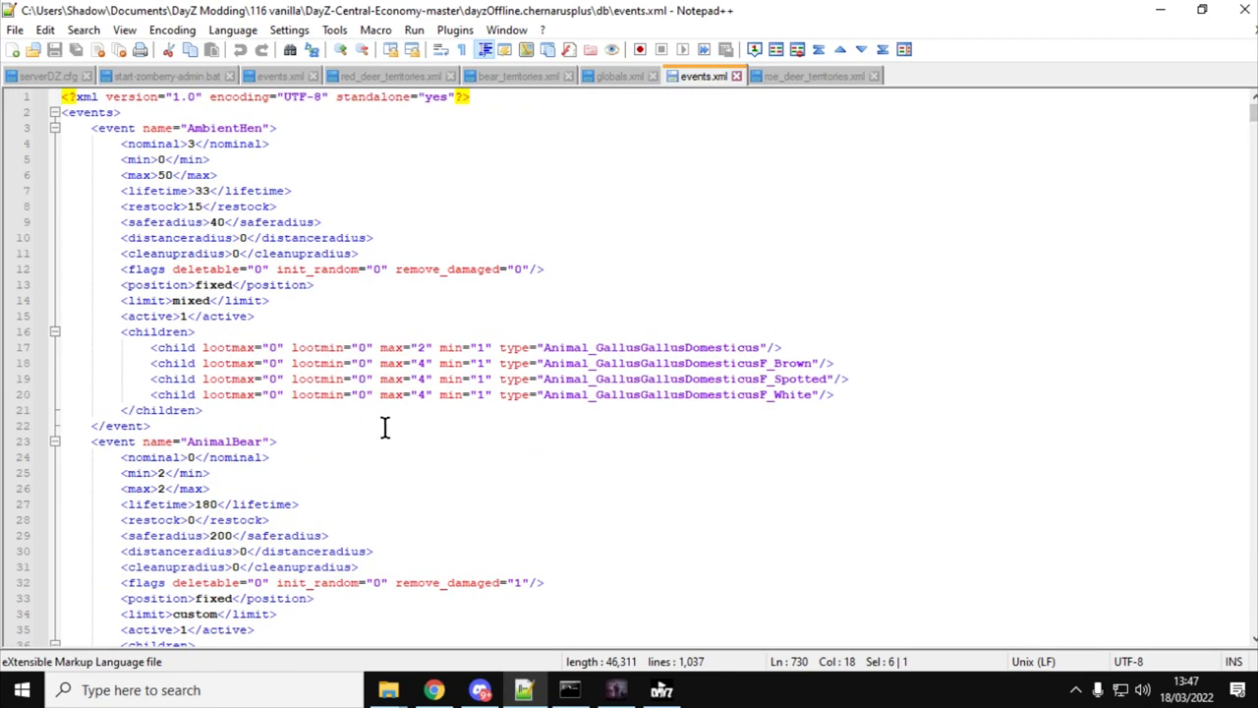
scroll(down, 3)
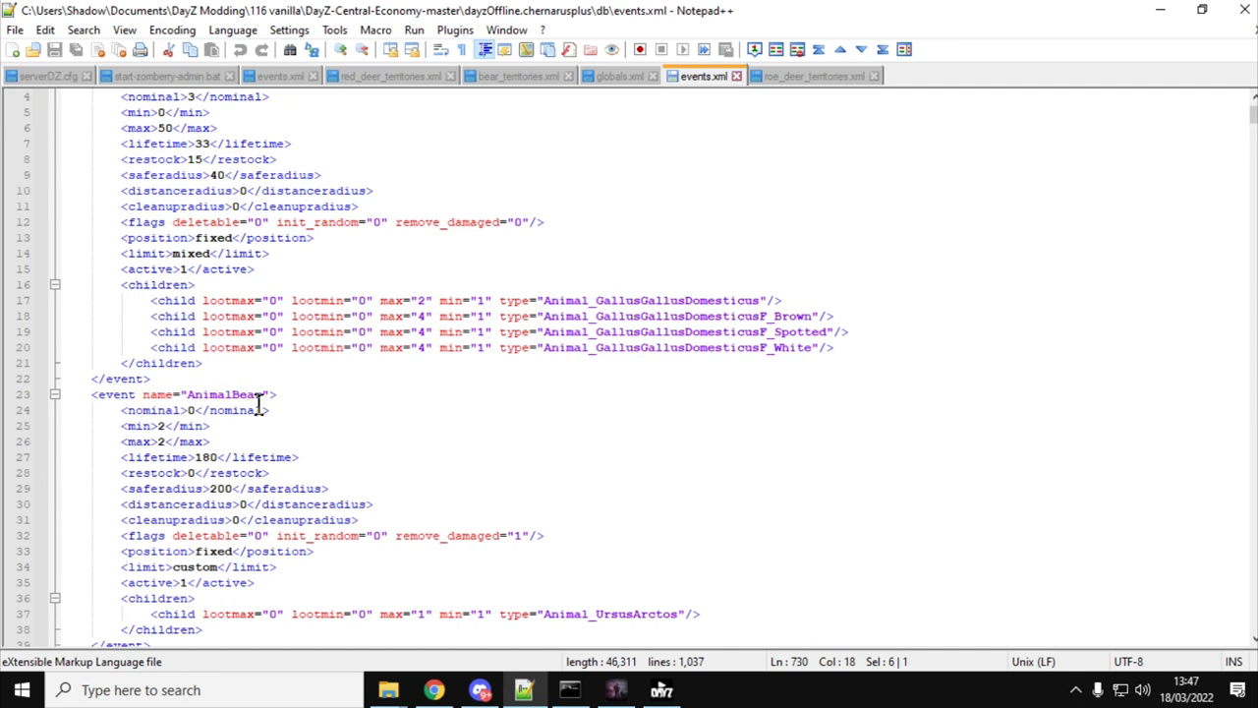
double_click(224, 393)
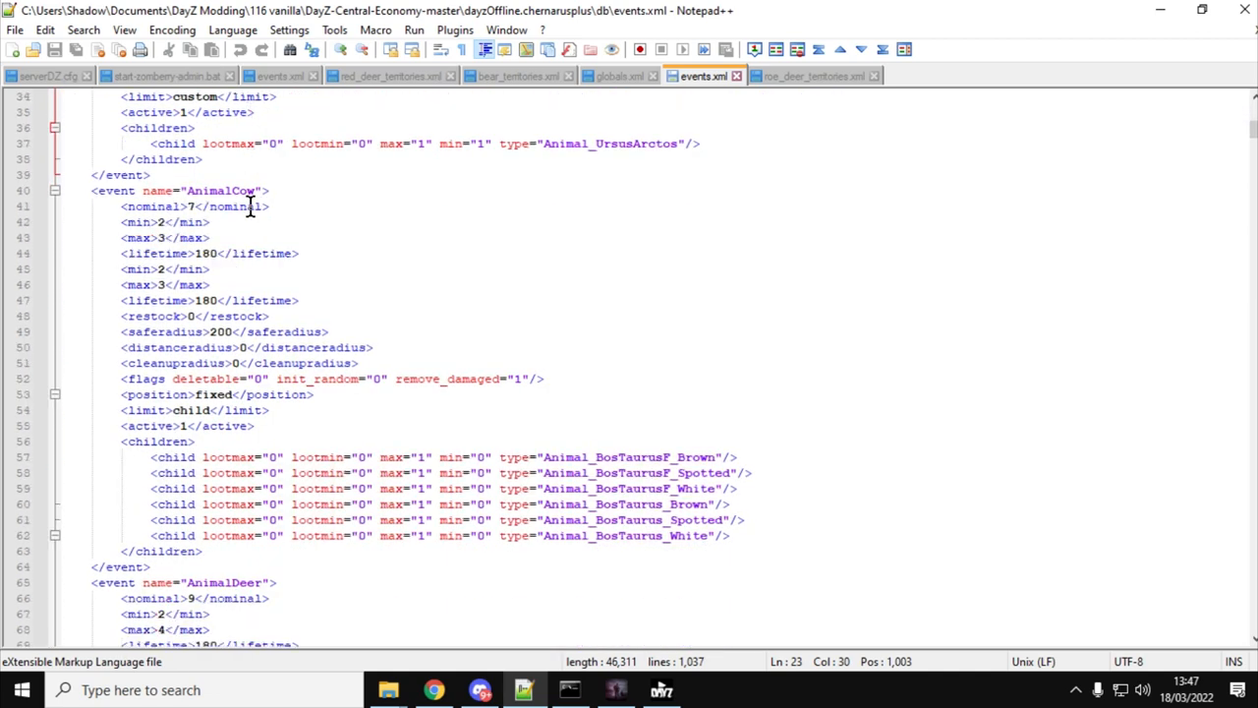
scroll(down, 3)
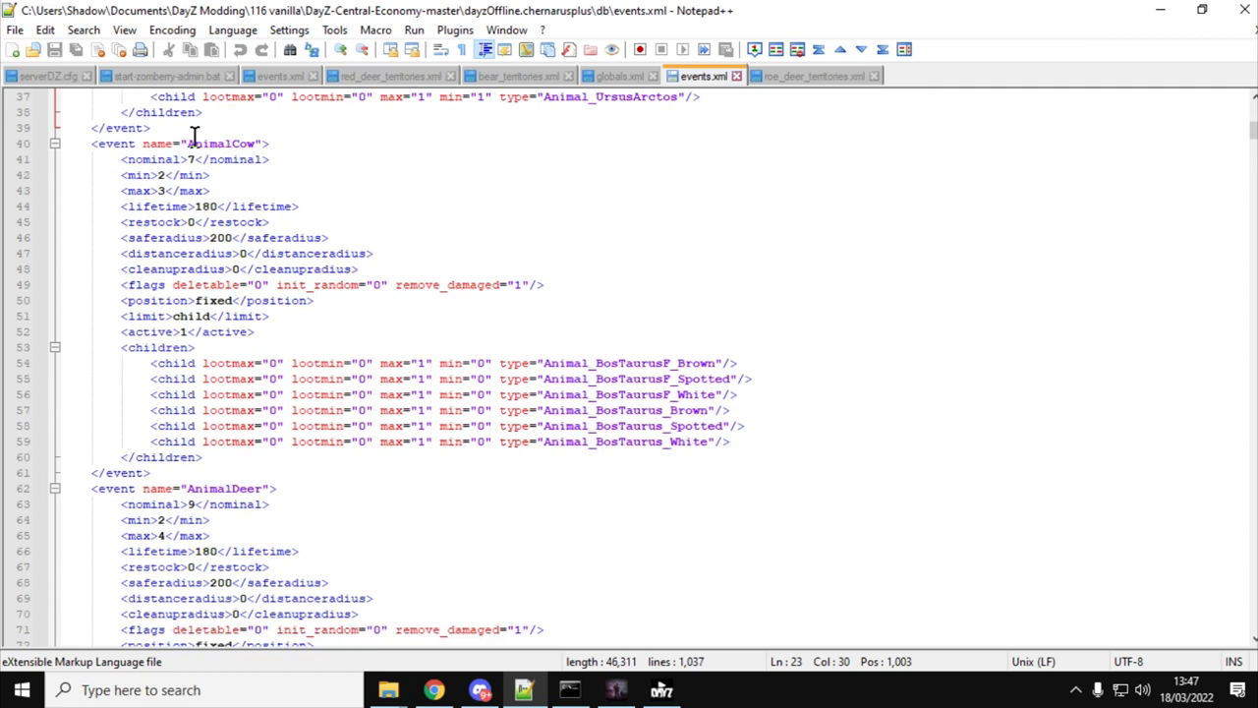
mouse_move(248, 199)
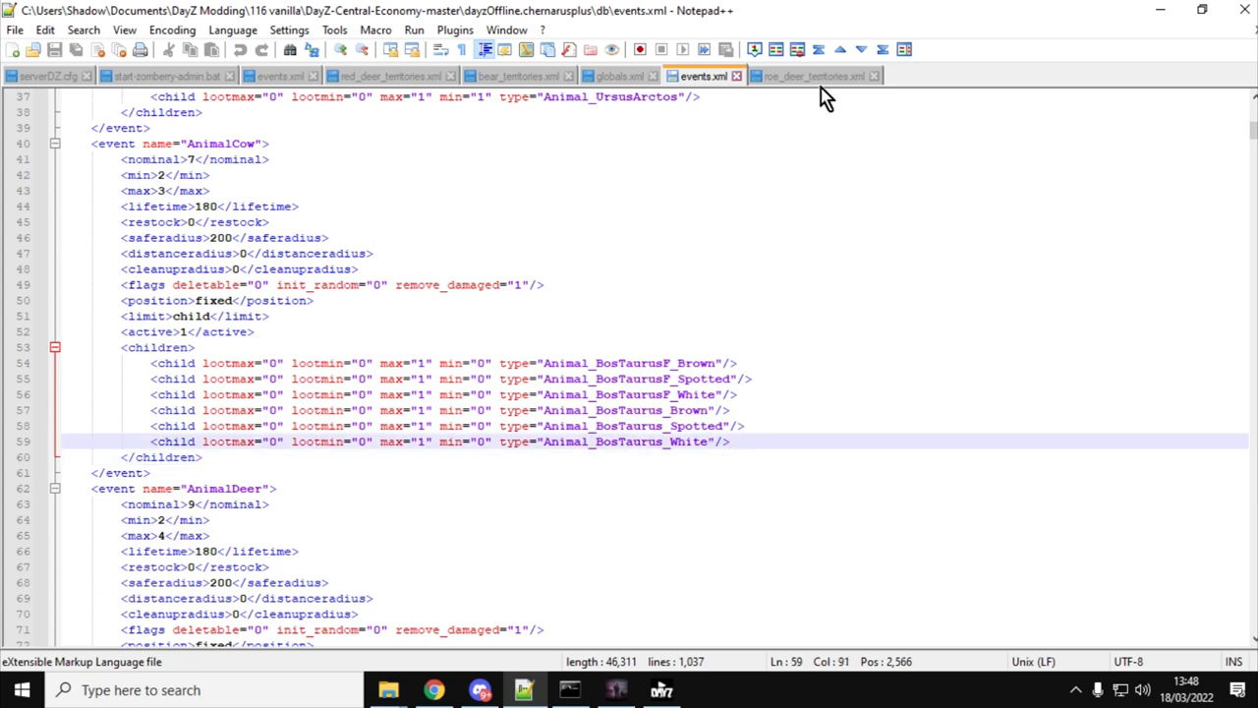
Show roe_deer_territories.xml with its Graze, Rest and Water territory zones
click(810, 75)
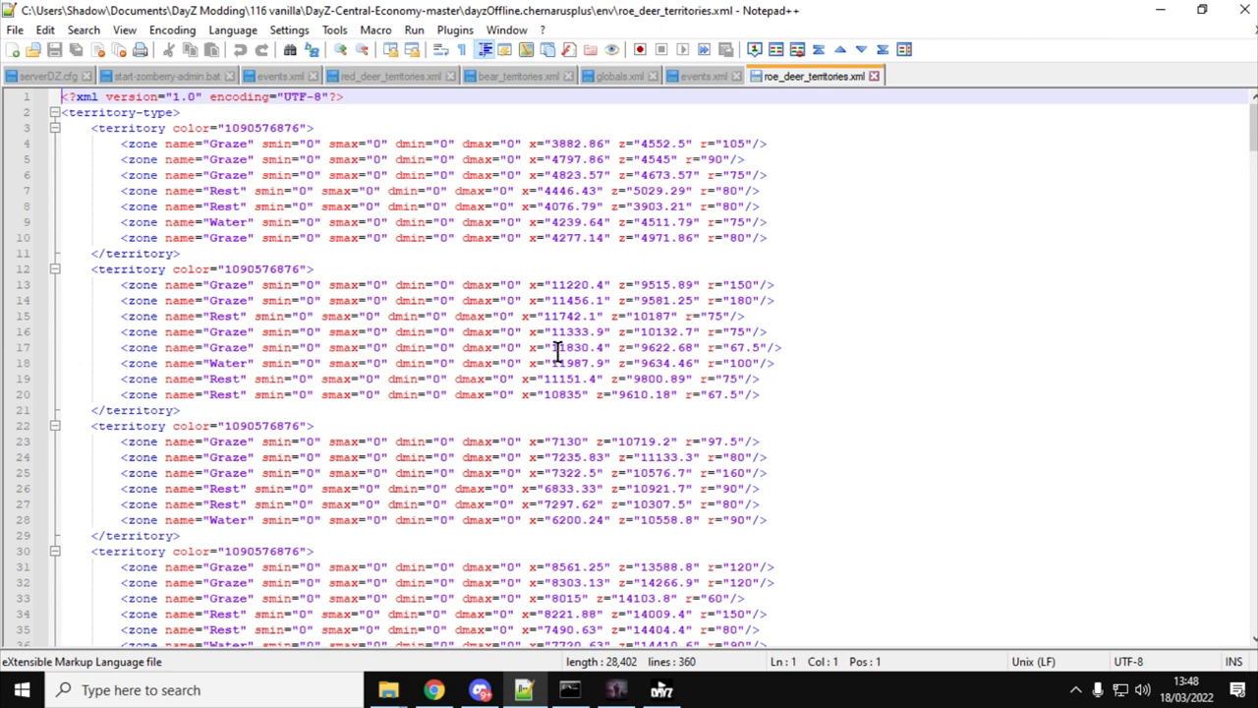
mouse_move(660, 228)
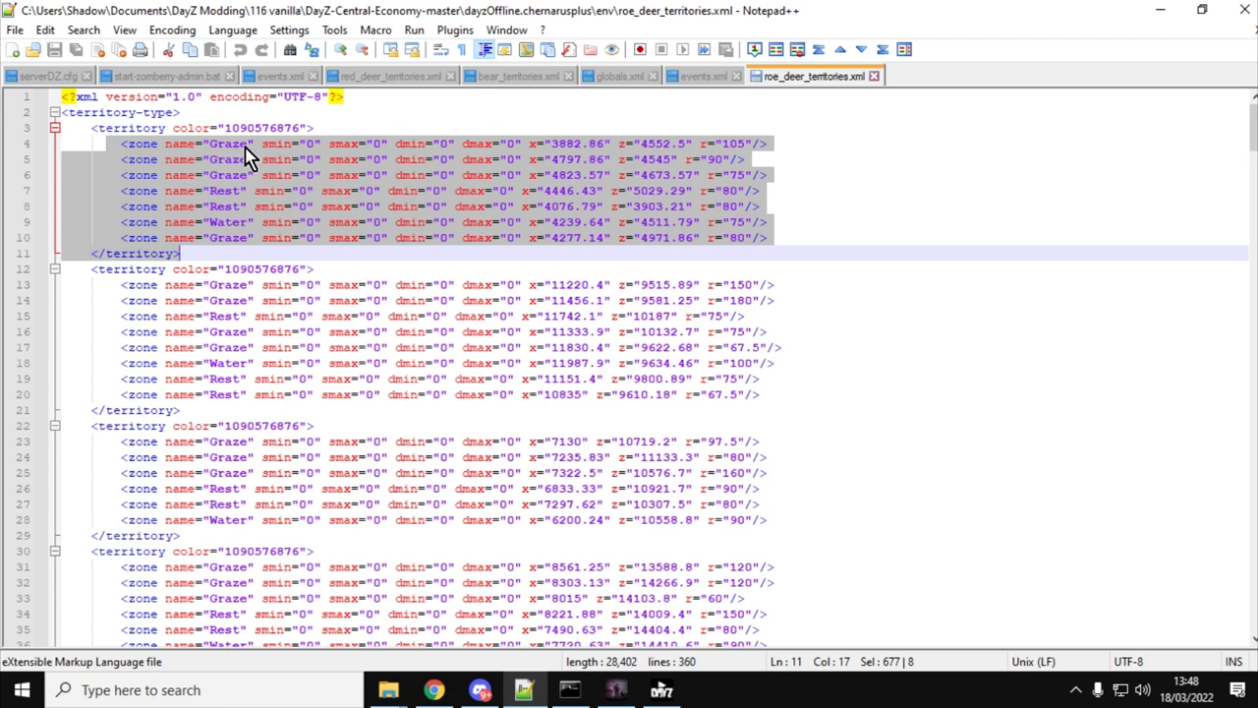
mouse_move(265, 232)
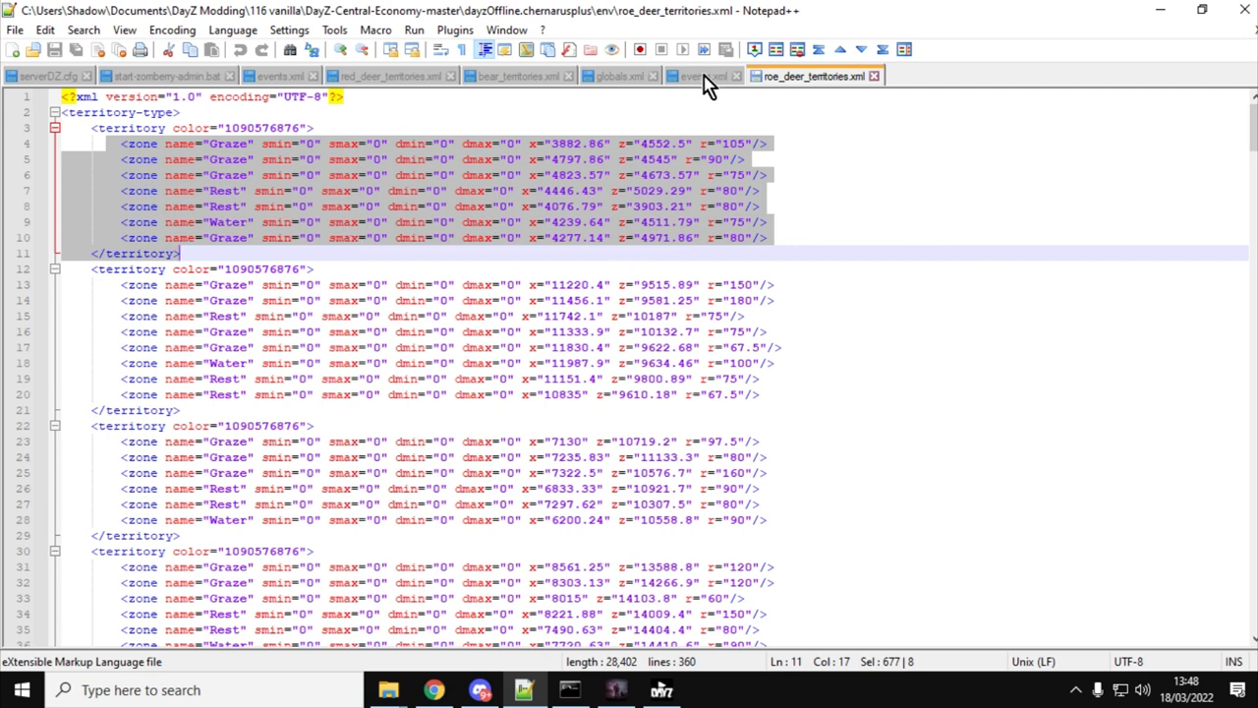
Back in events.xml, set AnimalDeer to nominal 18, min 4 and max 8
click(703, 75)
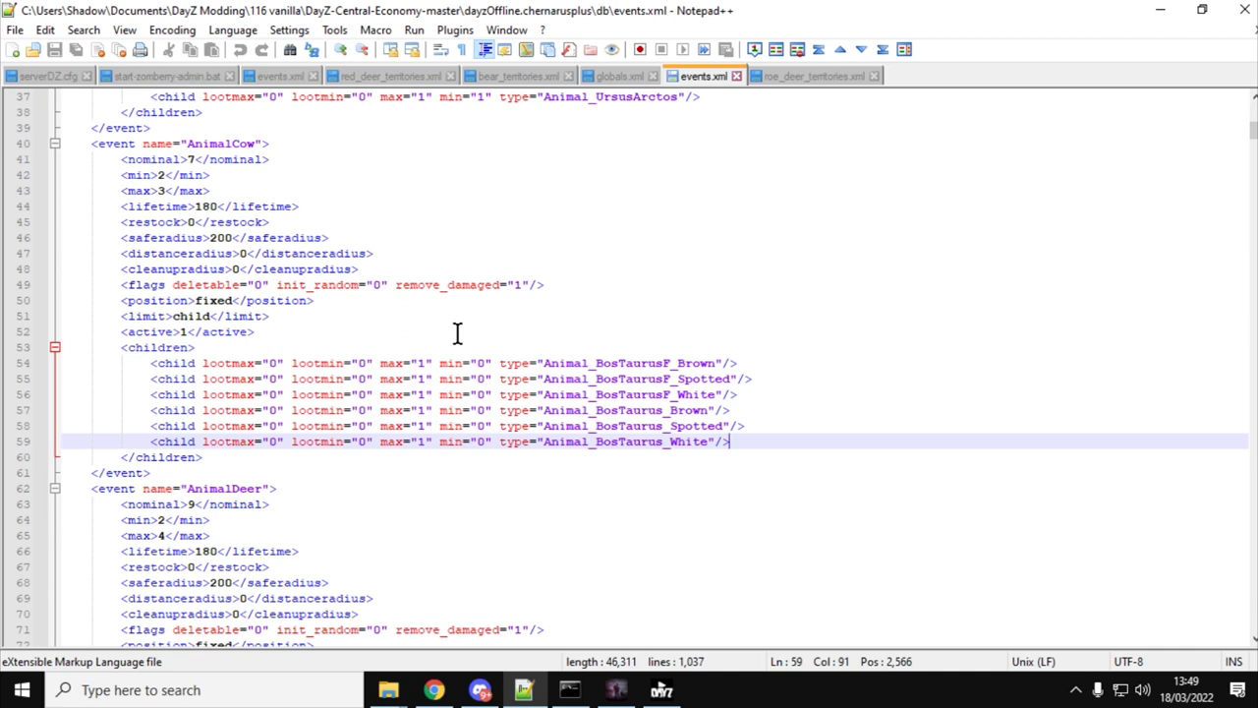
scroll(down, 3)
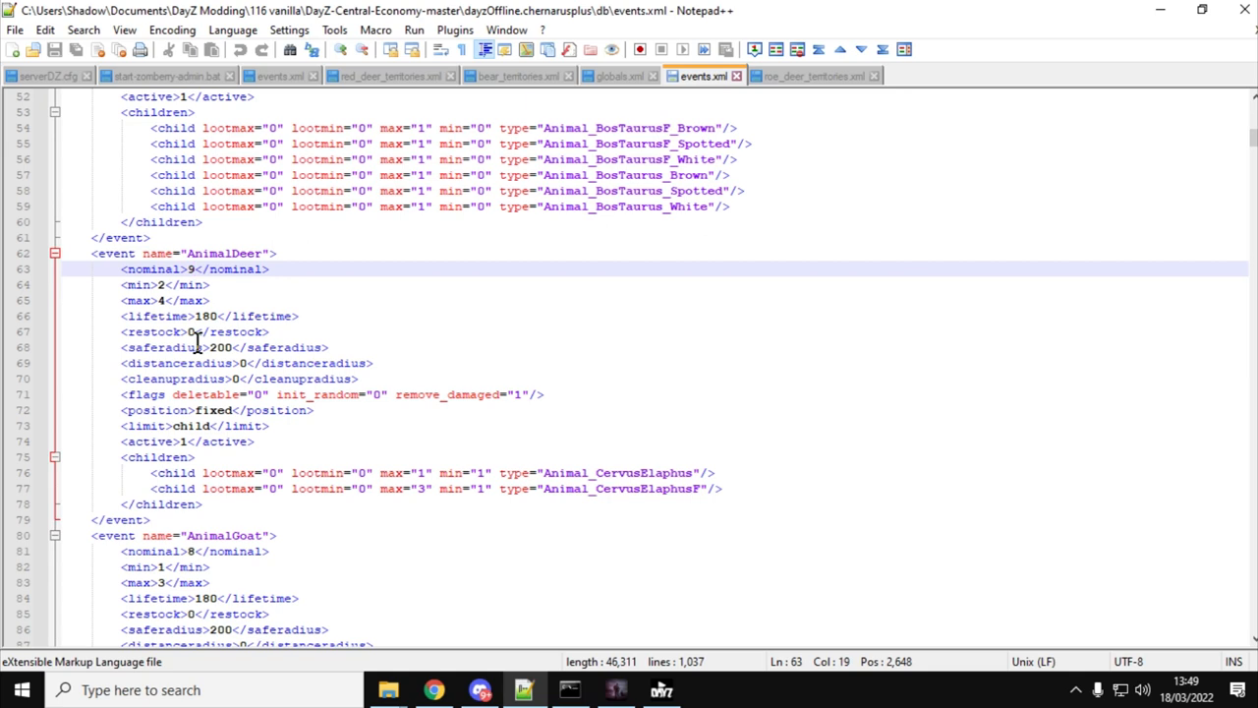
text(1)
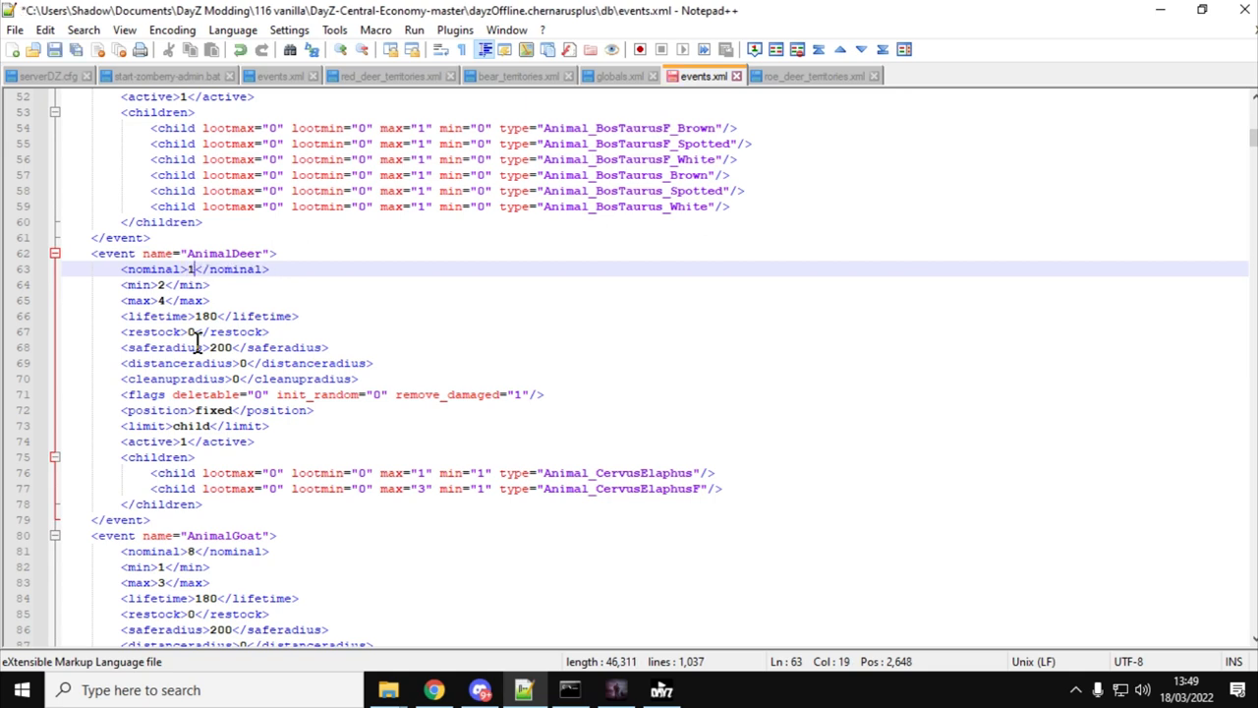
text(8)
click(167, 285)
text(4)
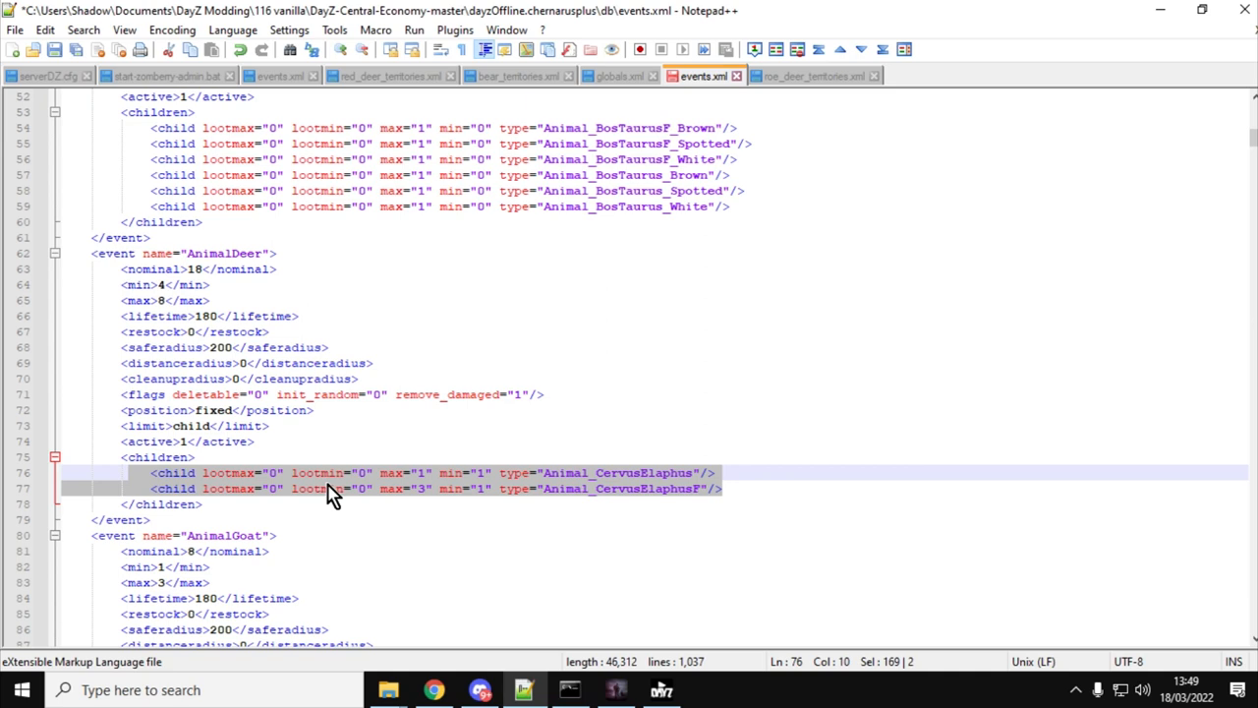
mouse_move(302, 153)
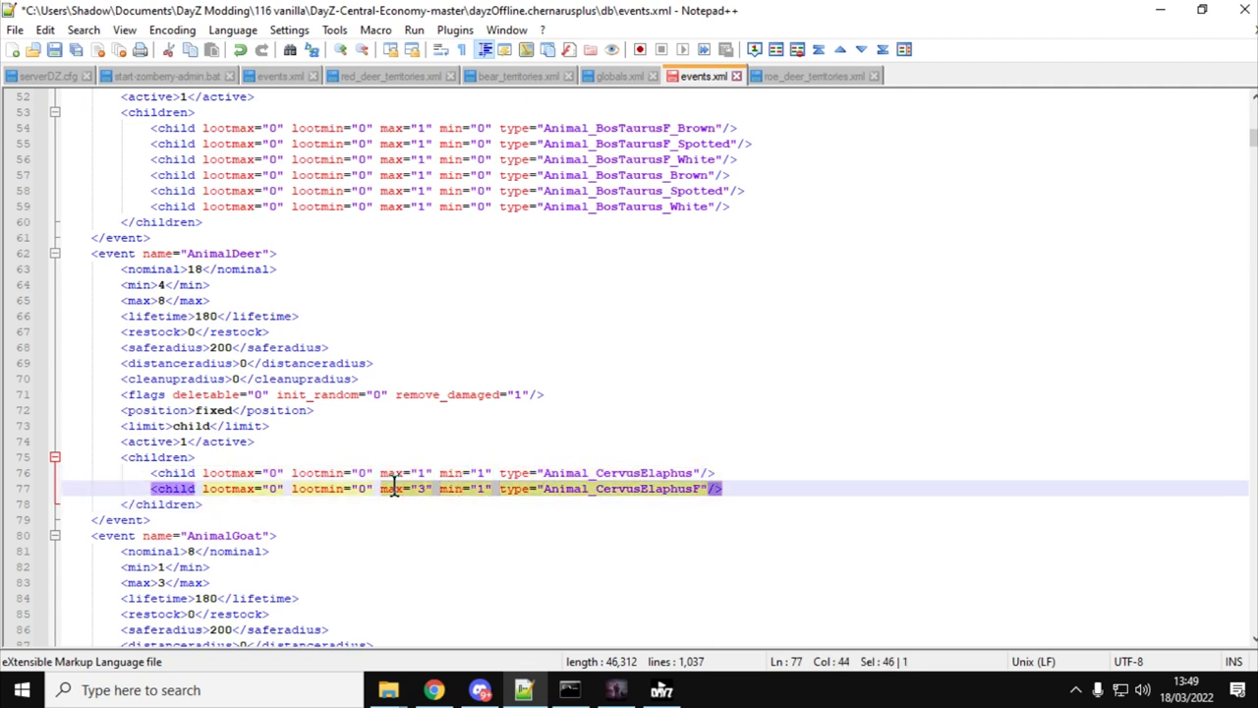
mouse_move(501, 472)
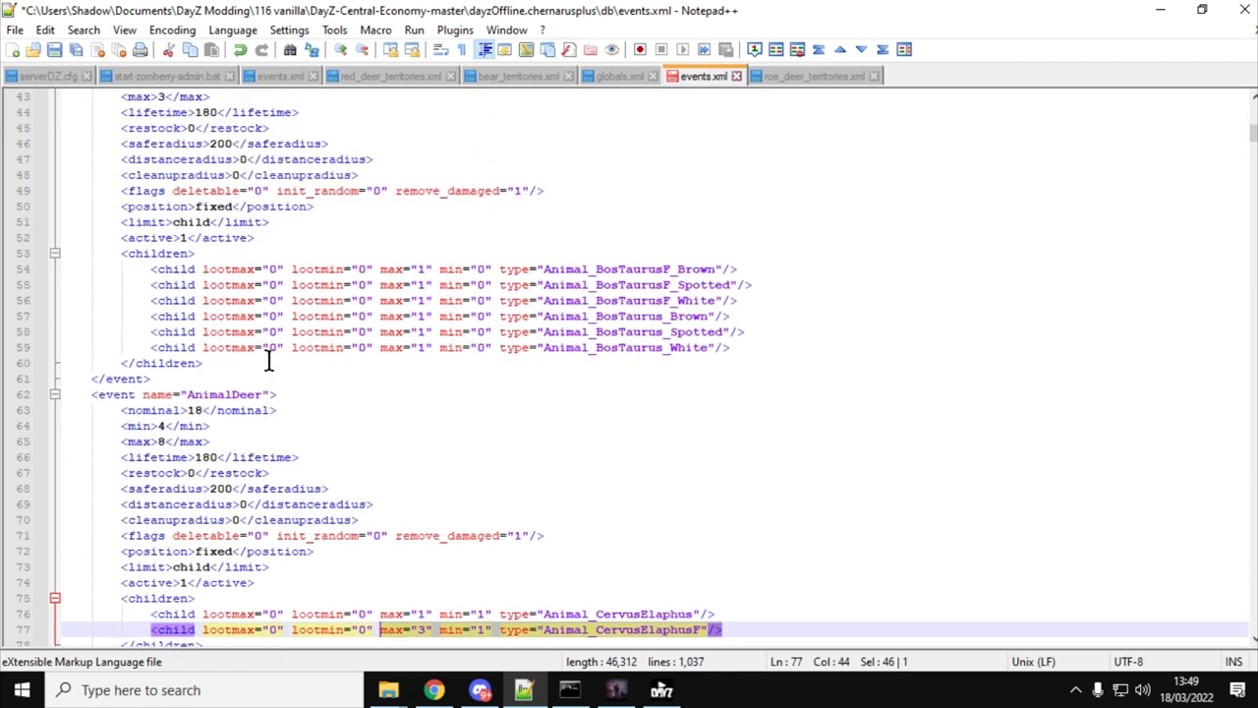
scroll(up, 3)
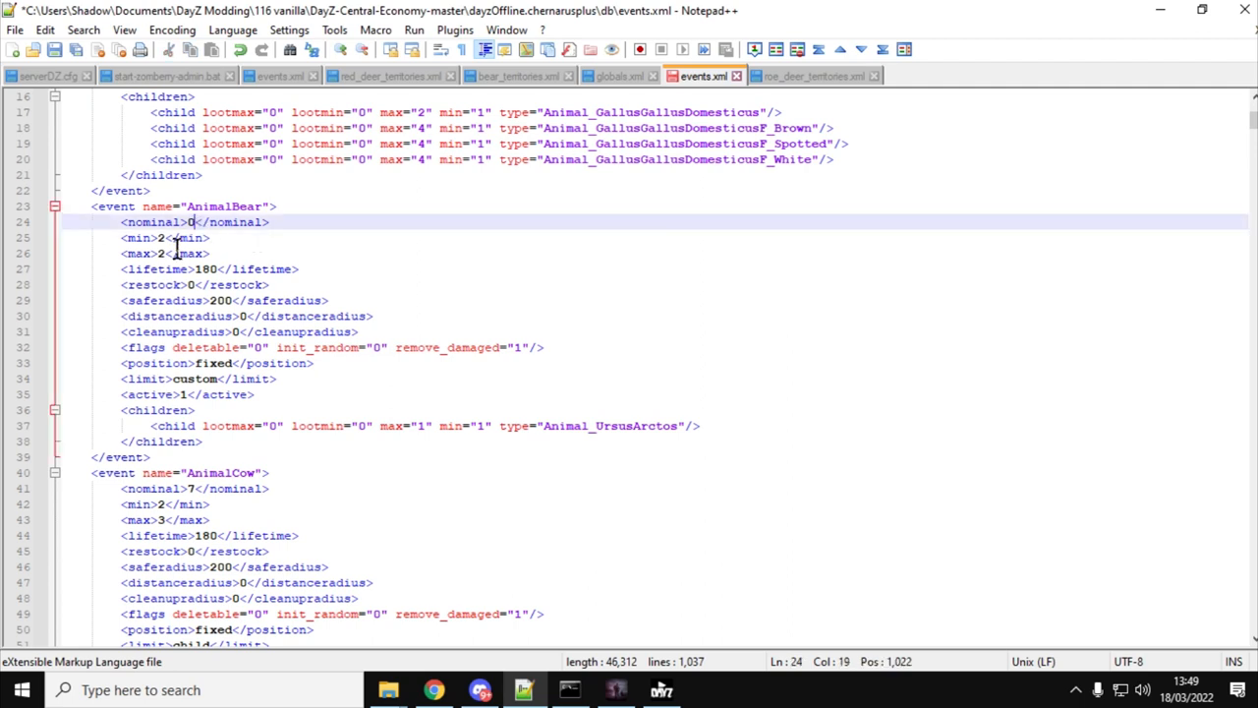
Change AnimalBear nominal, min and max from 2 to 4 and check its child max count
text(4)
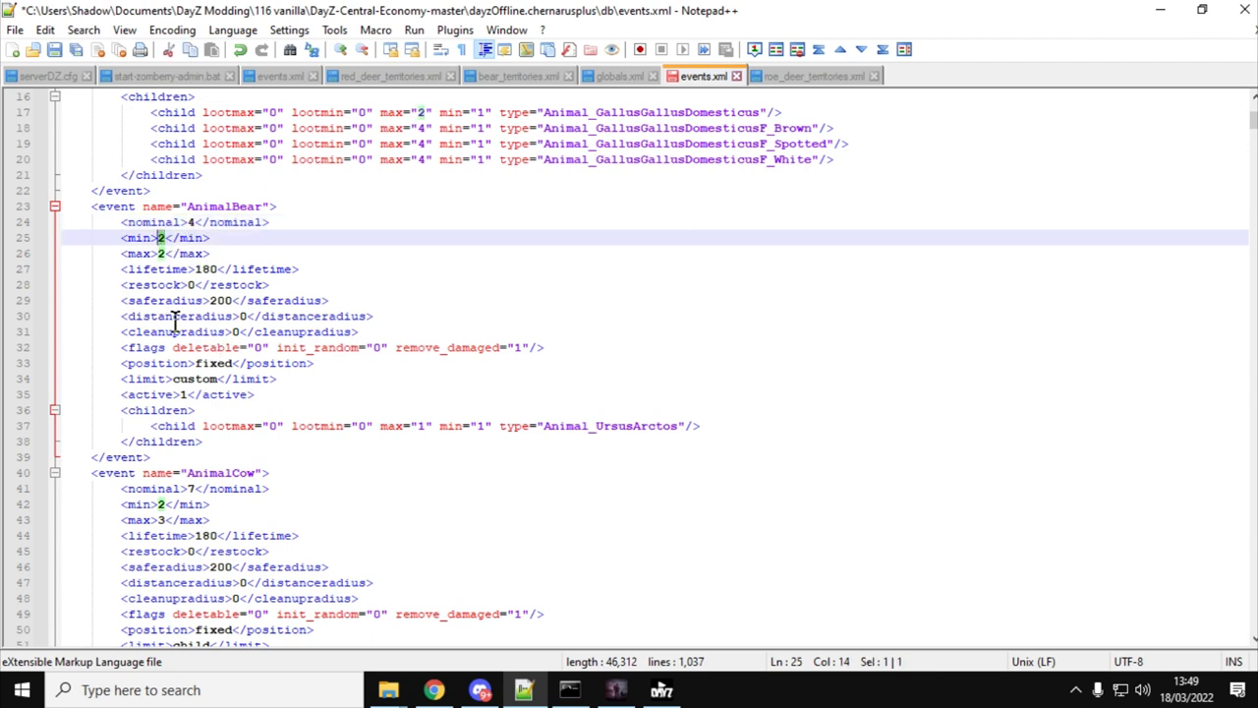
key(Backspace)
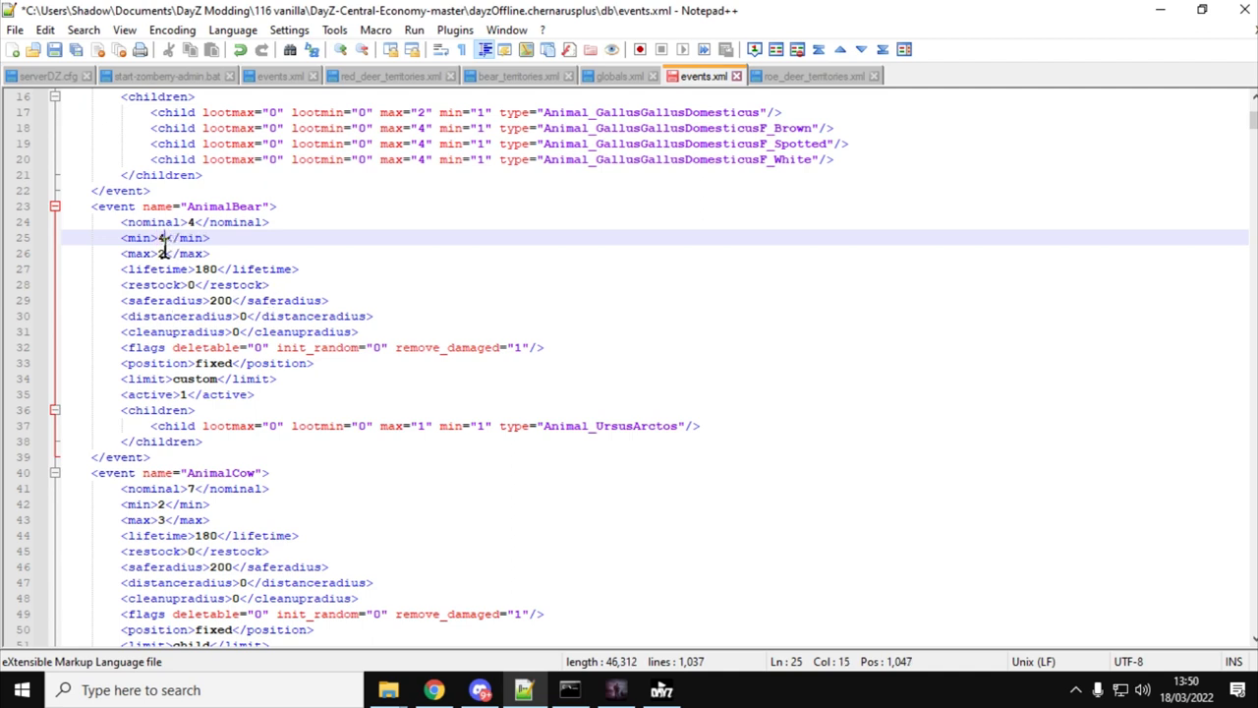
click(197, 251)
text(4)
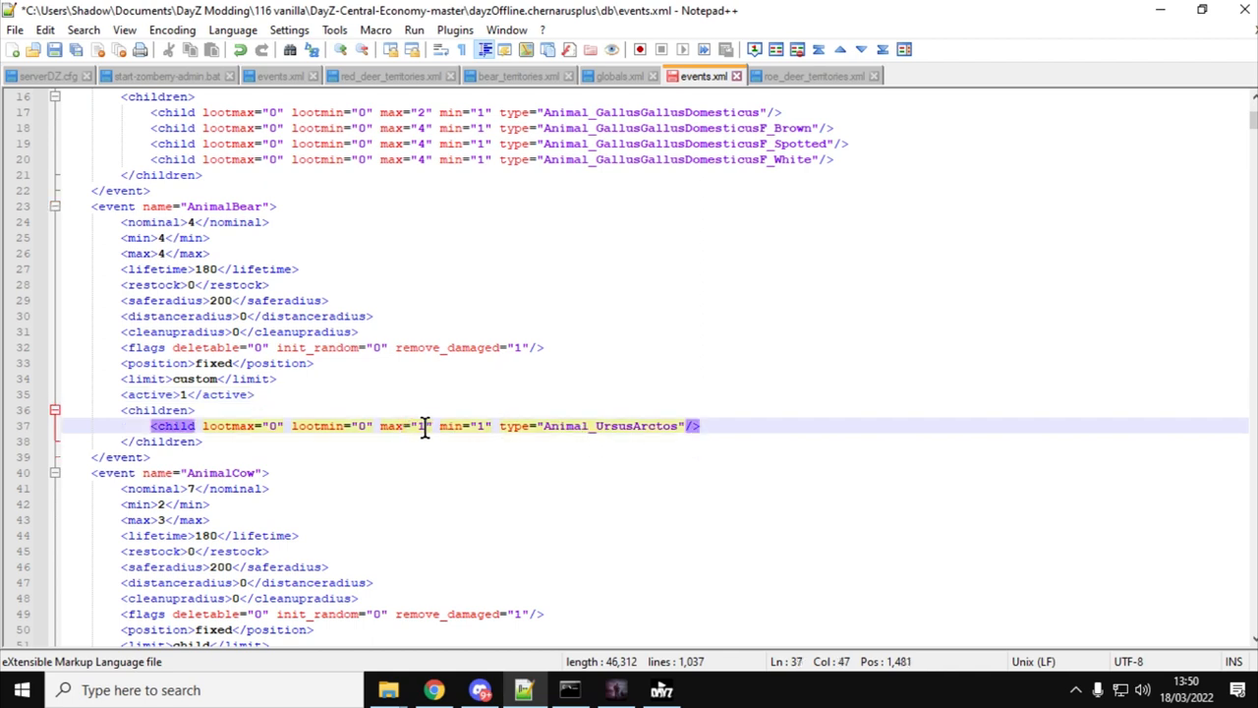
click(452, 424)
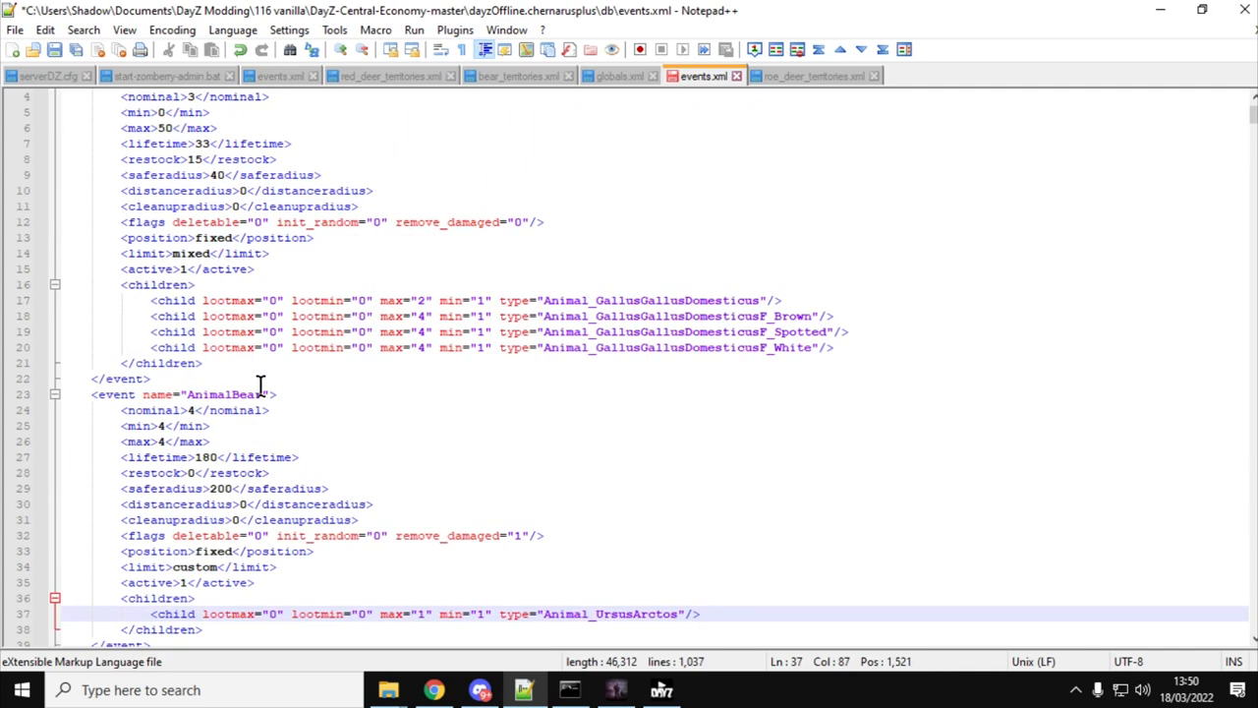
scroll(up, 3)
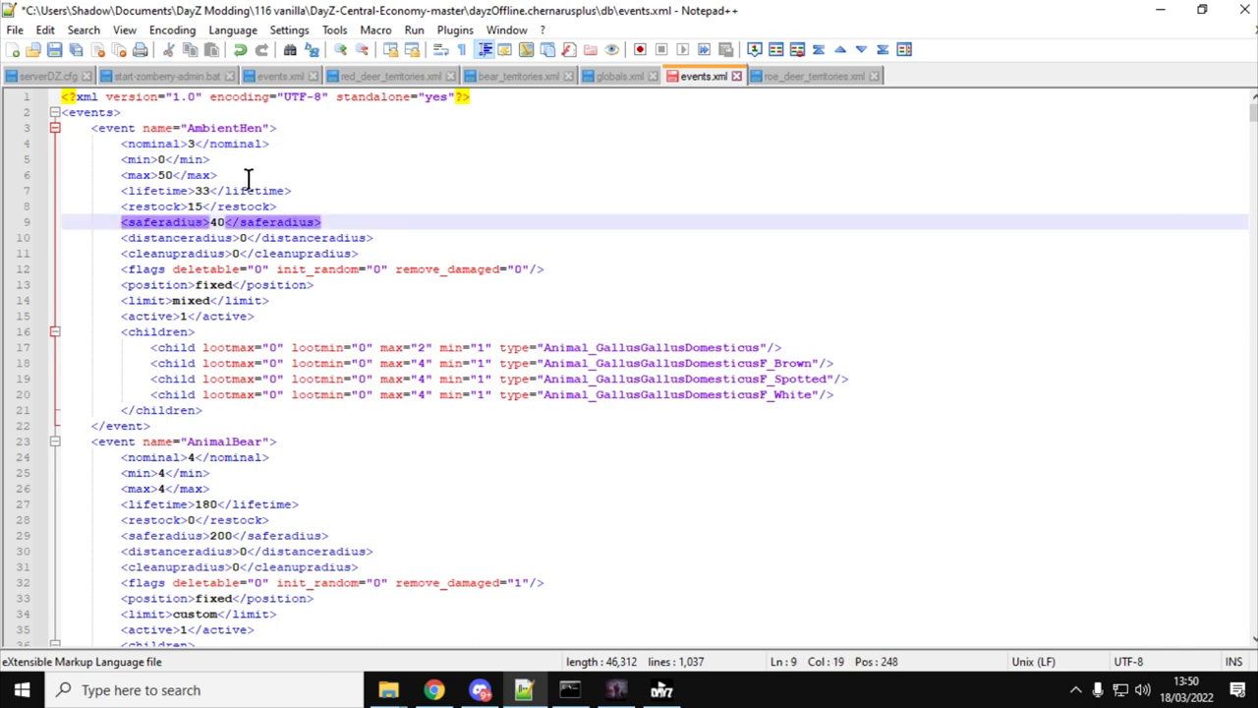
scroll(down, 3)
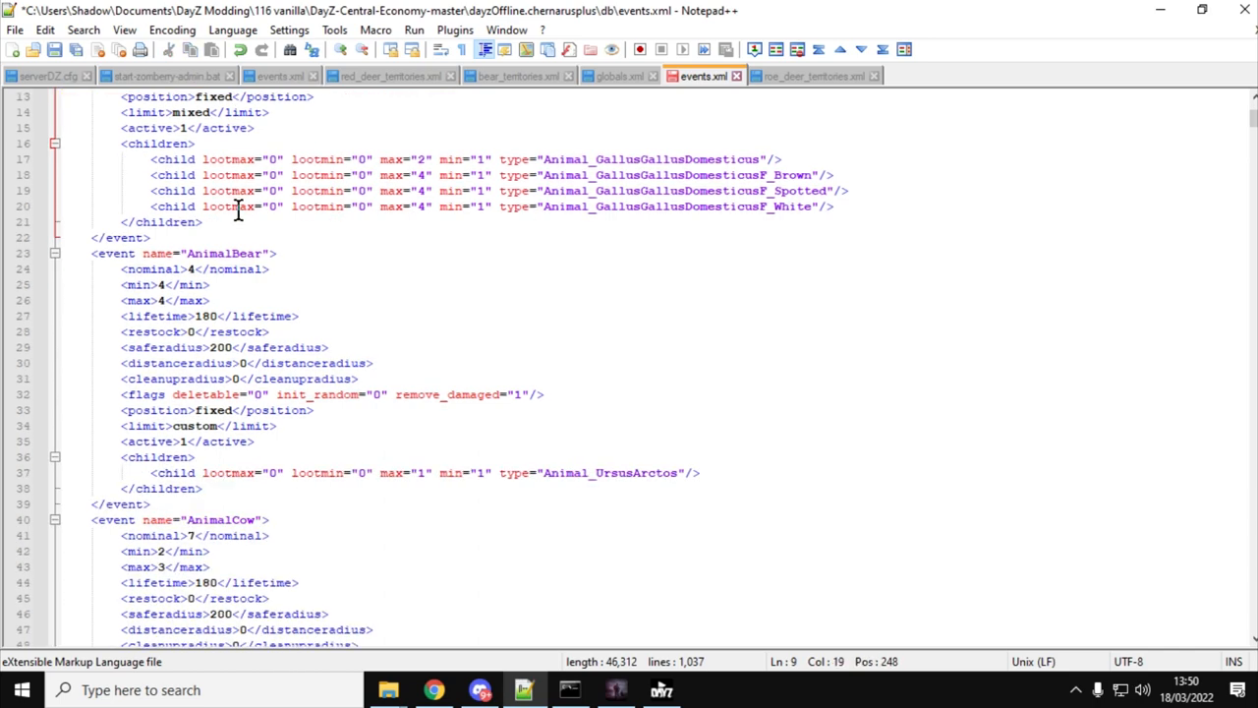
scroll(down, 3)
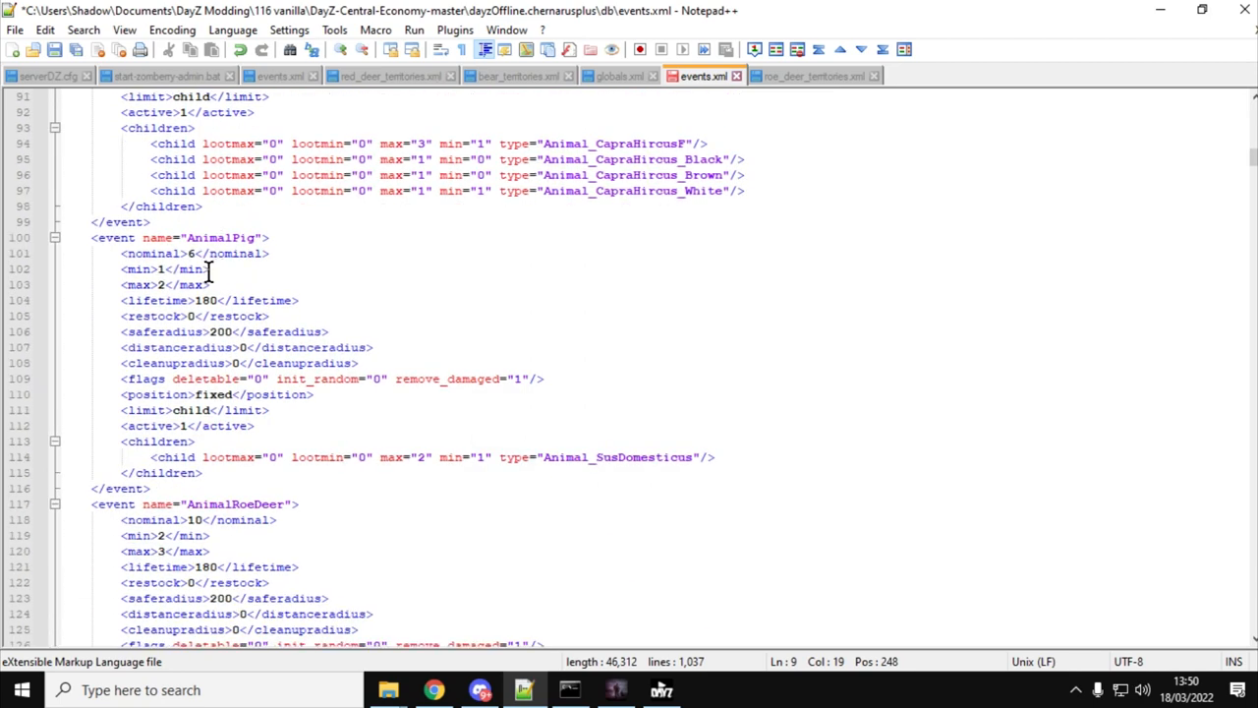
scroll(down, 3)
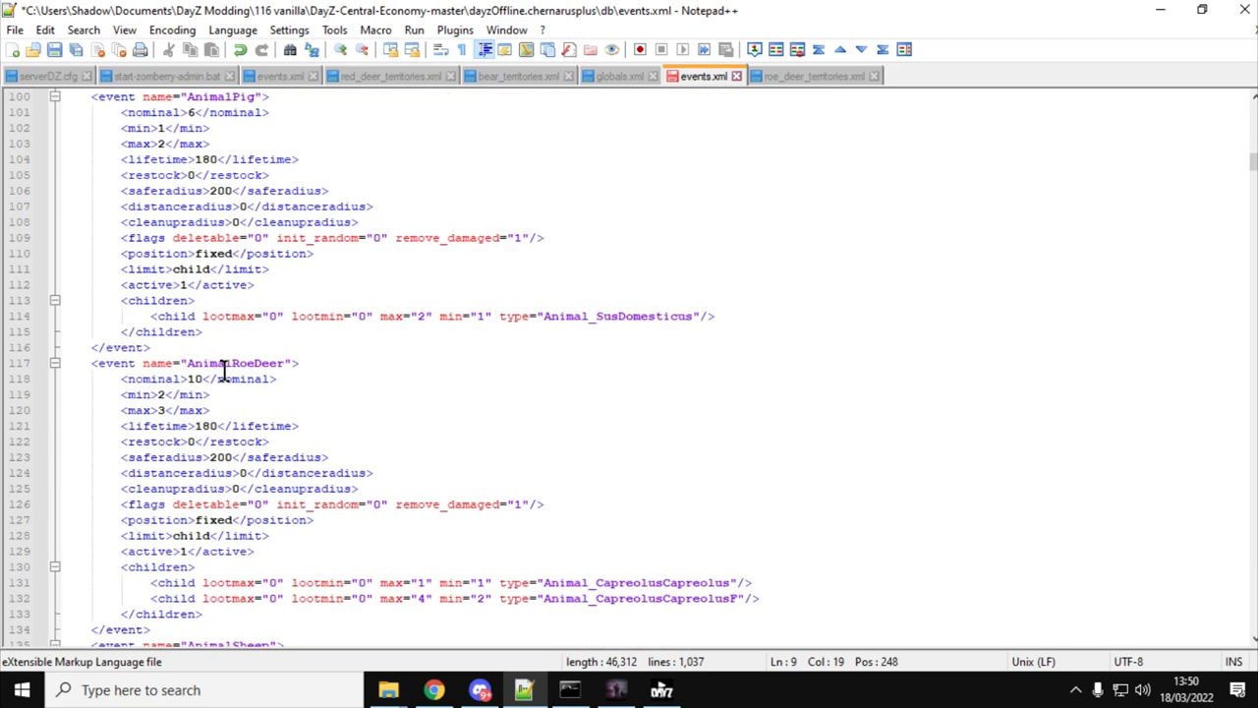
scroll(down, 3)
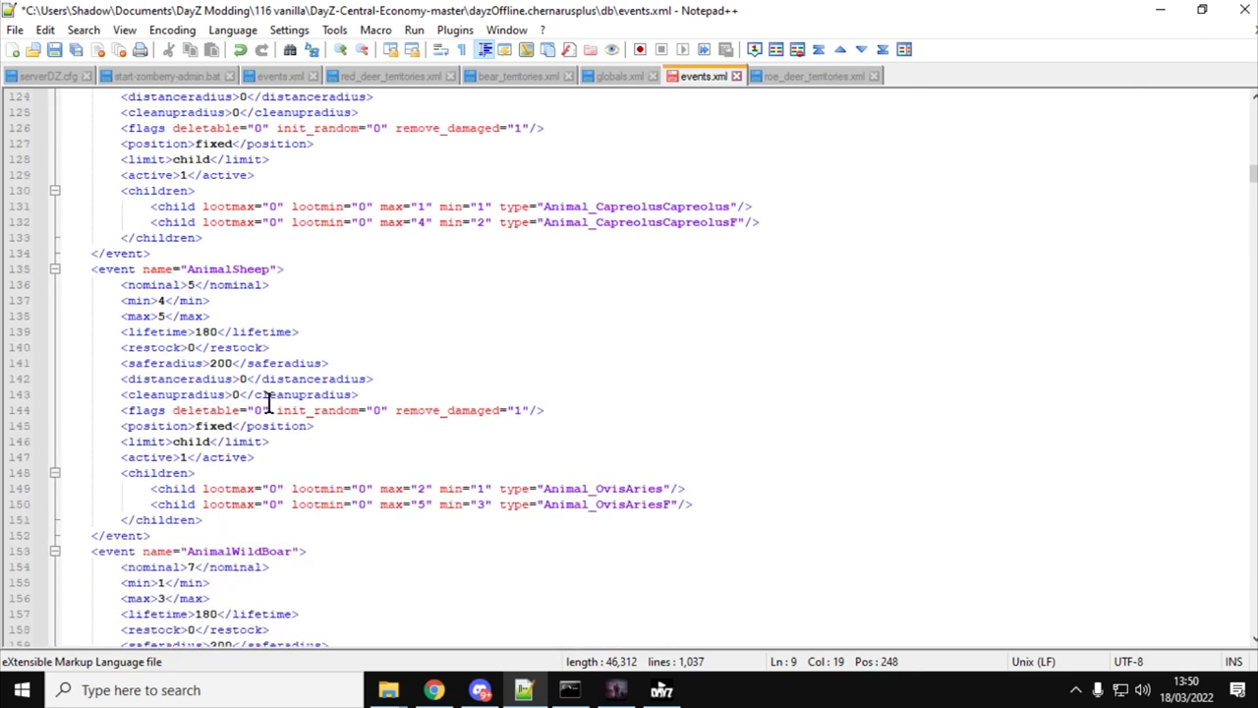
scroll(down, 3)
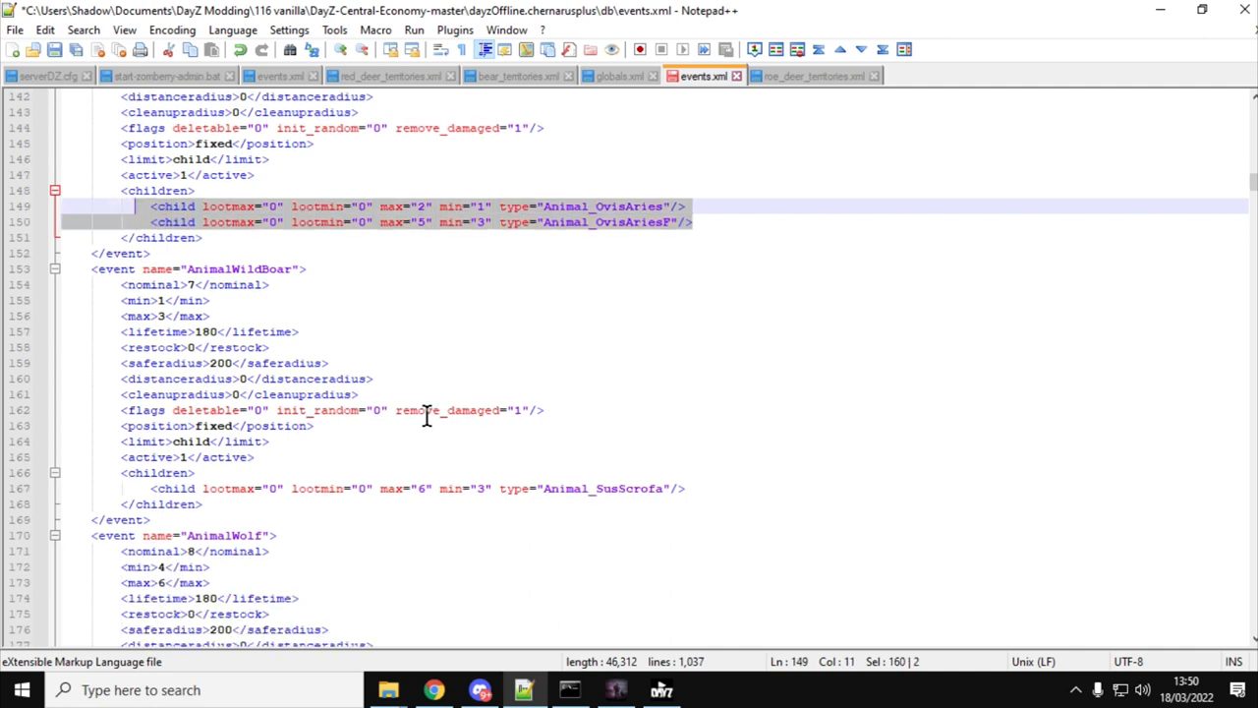
scroll(down, 3)
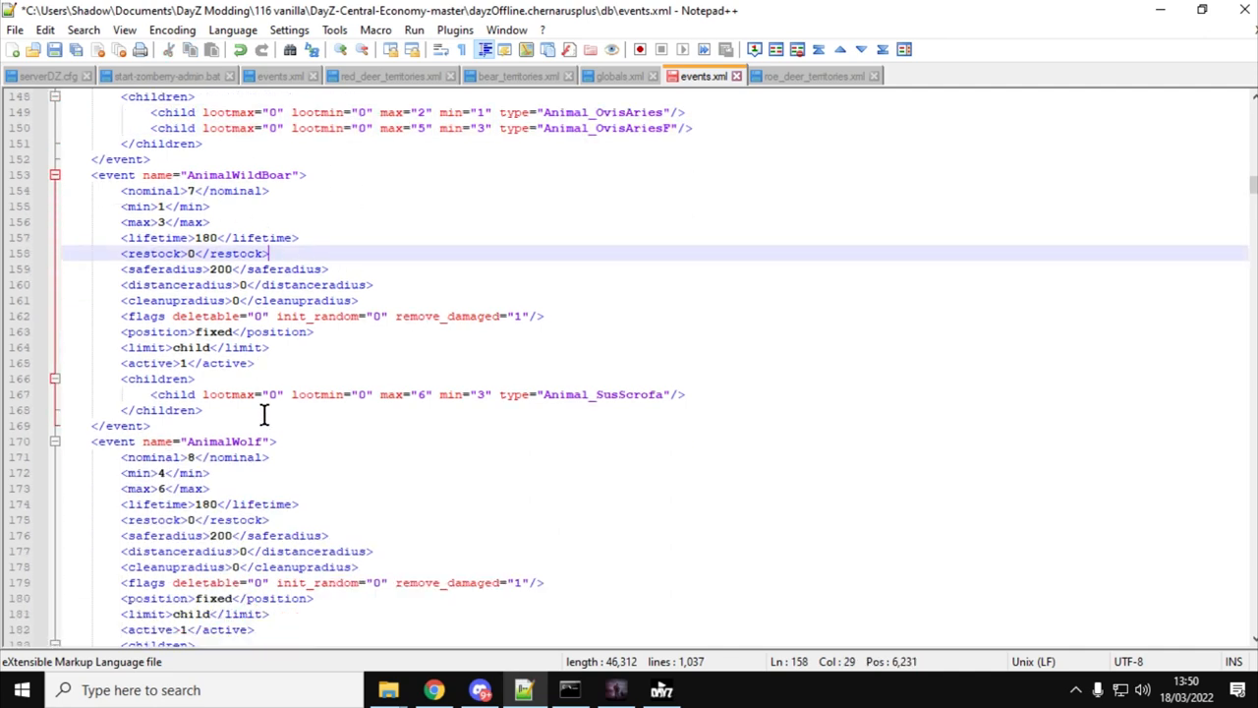
Set AnimalWolf to nominal 16, min 8 and max 12 and check the white wolf child max
scroll(down, 3)
text(16)
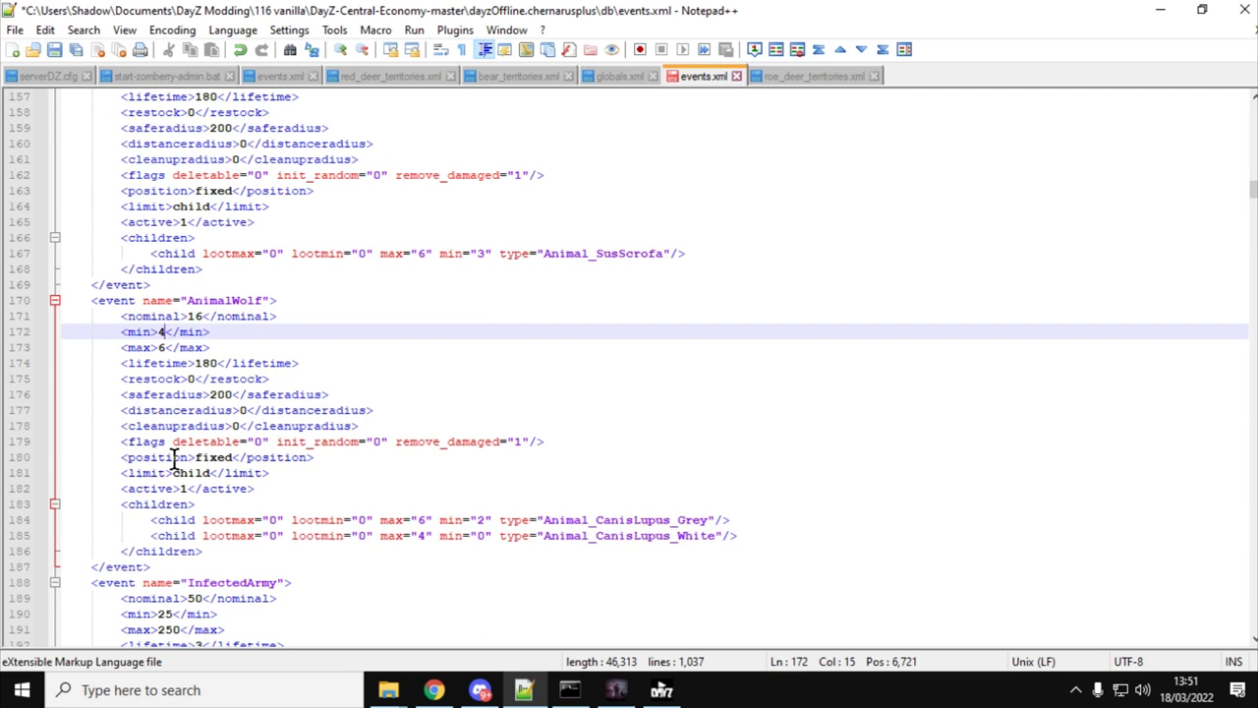
text(8)
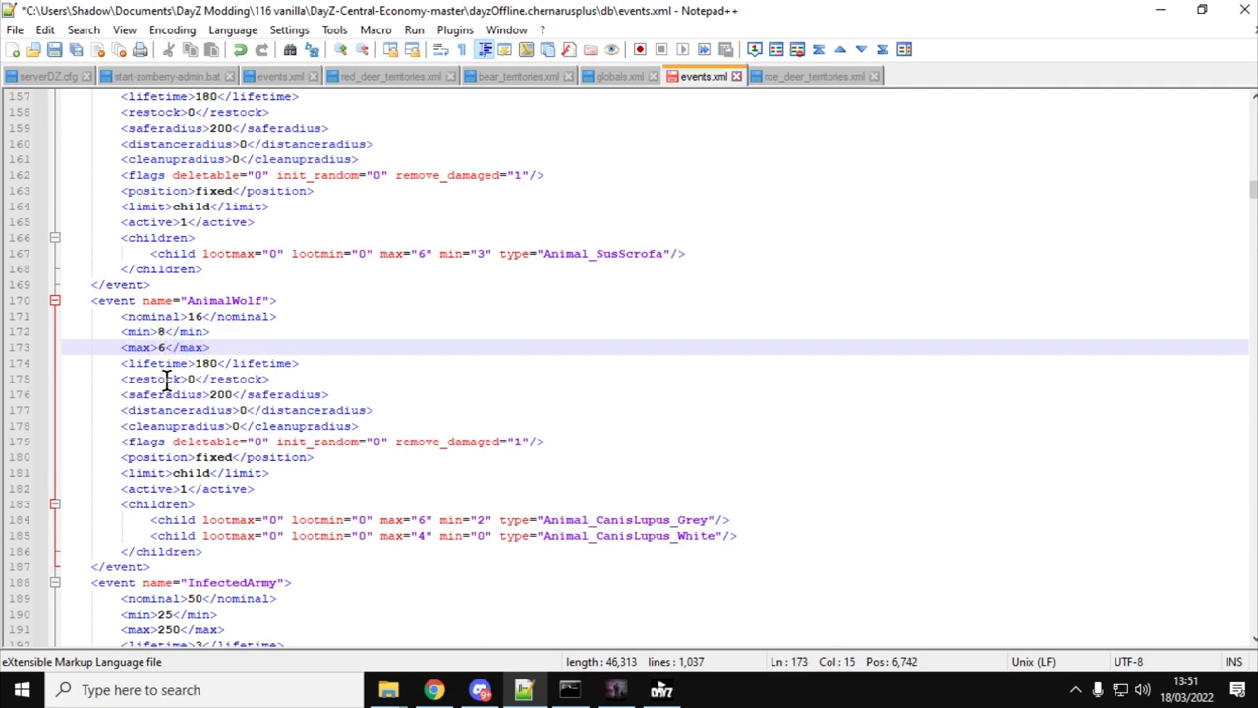
text(12)
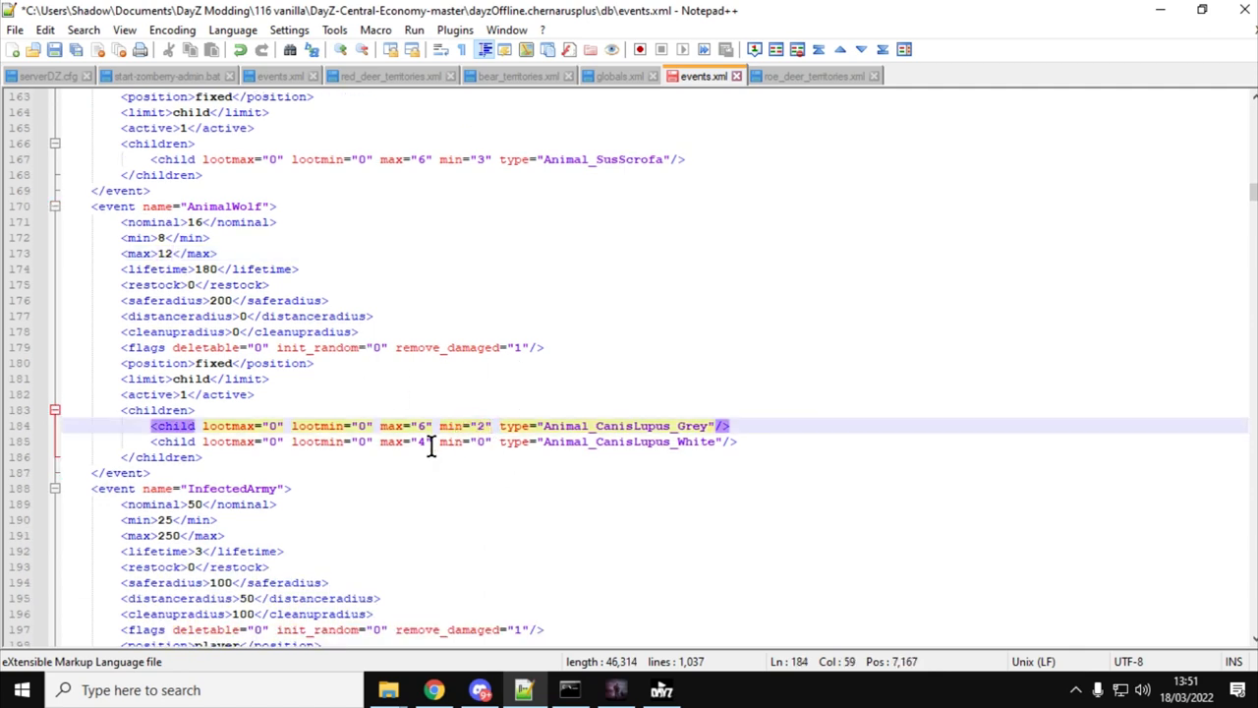
click(480, 441)
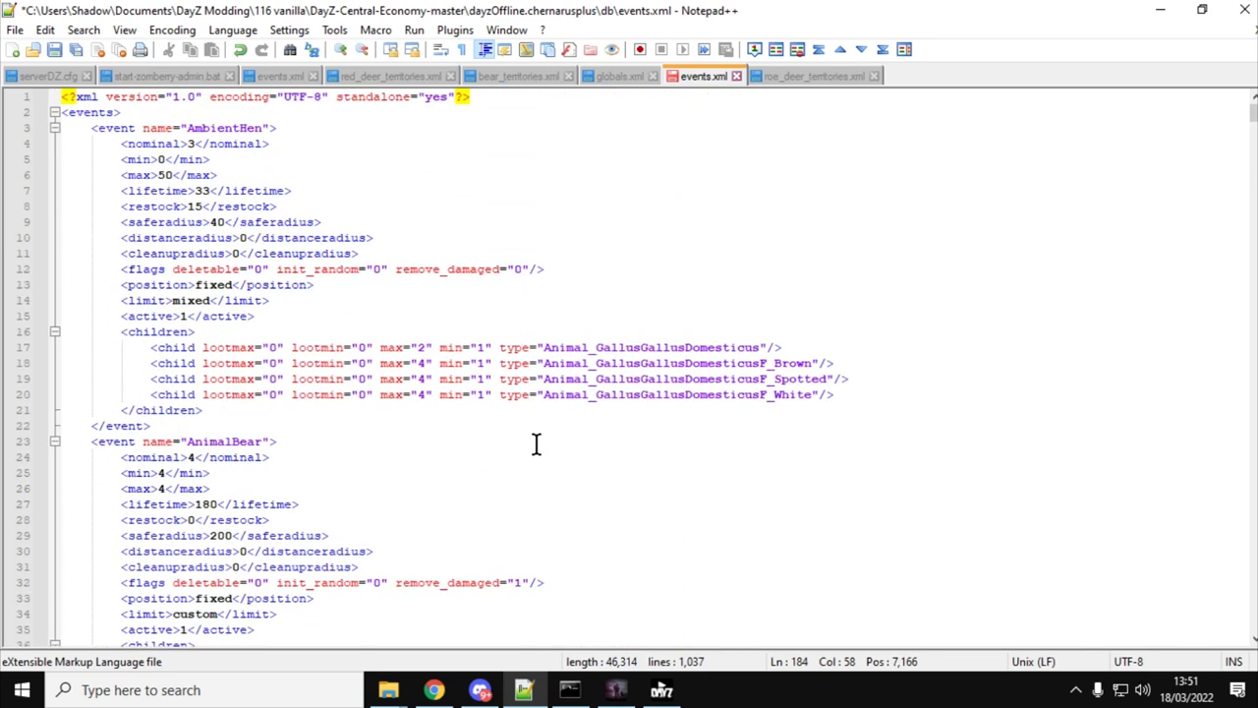
Return to the browser and show the DayZ Modding Beginners Guides YouTube playlist
scroll(down, 3)
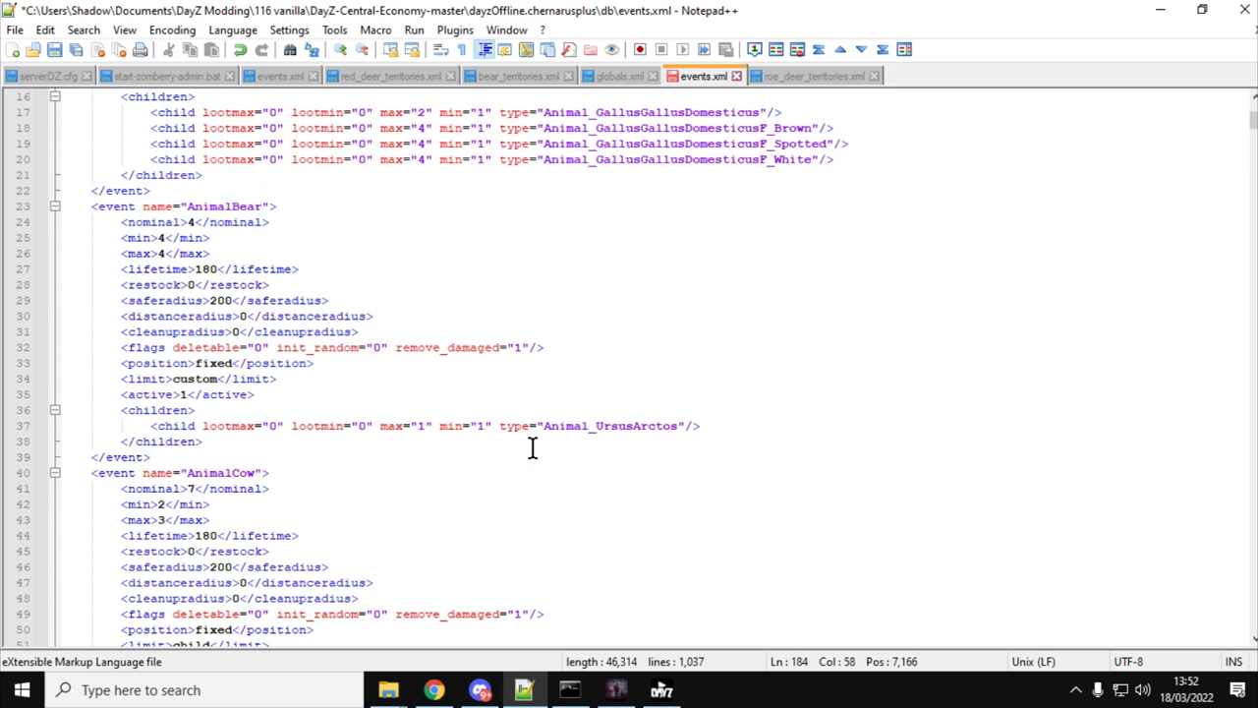
click(434, 688)
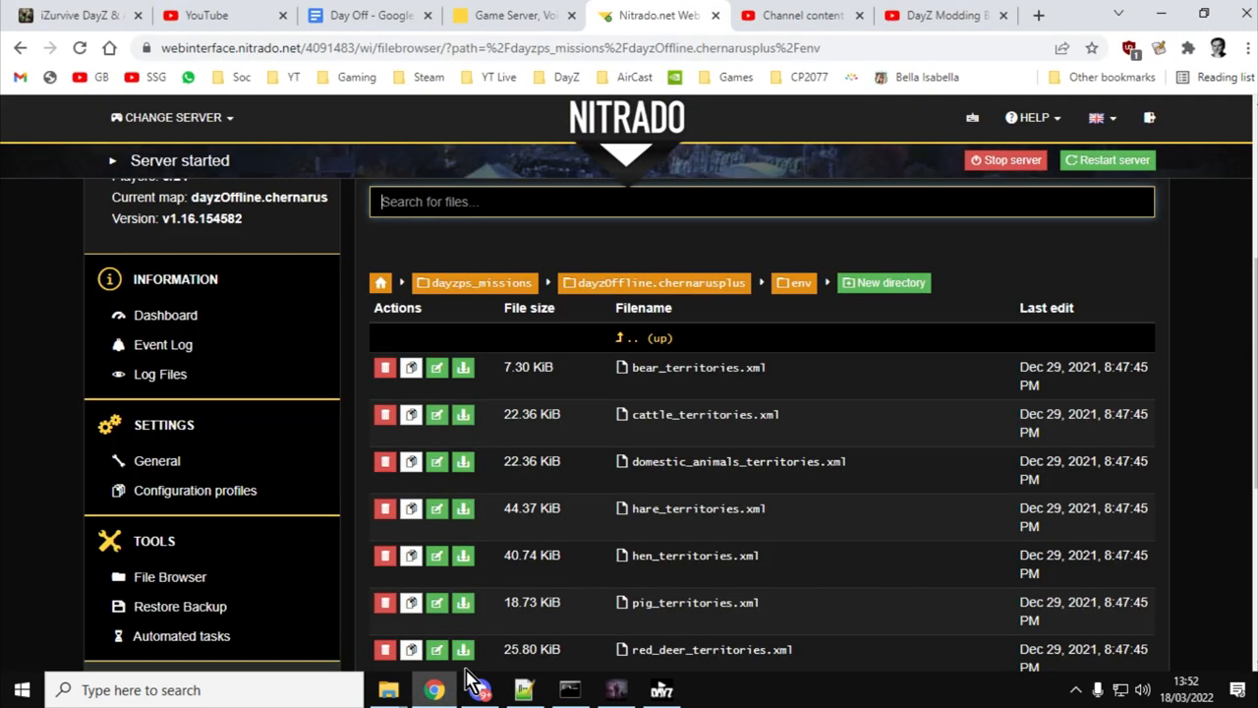
click(943, 16)
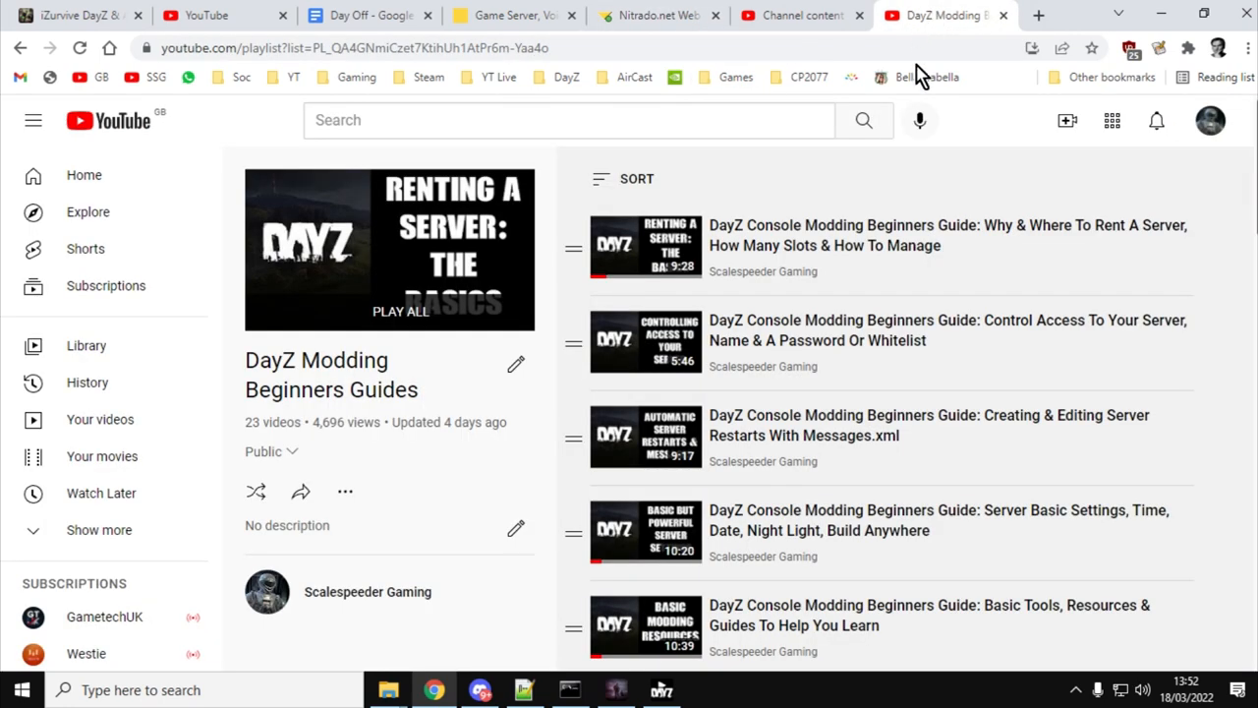
mouse_move(1169, 319)
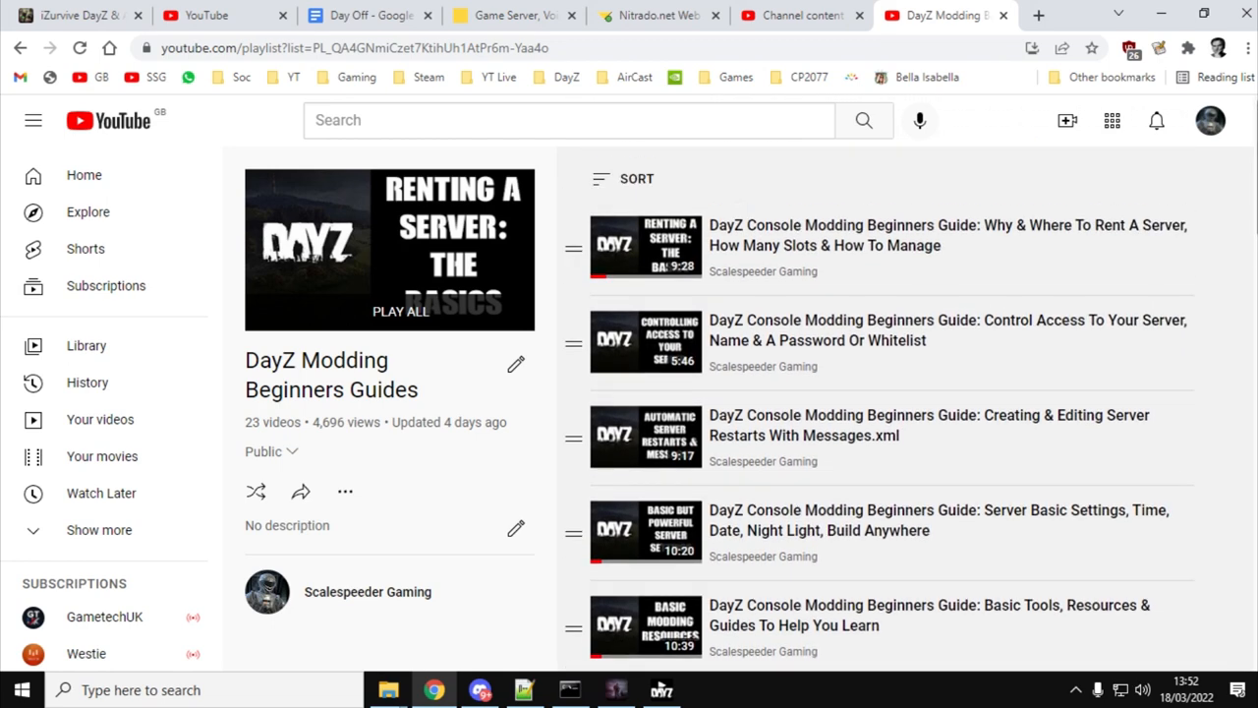
mouse_move(1140, 319)
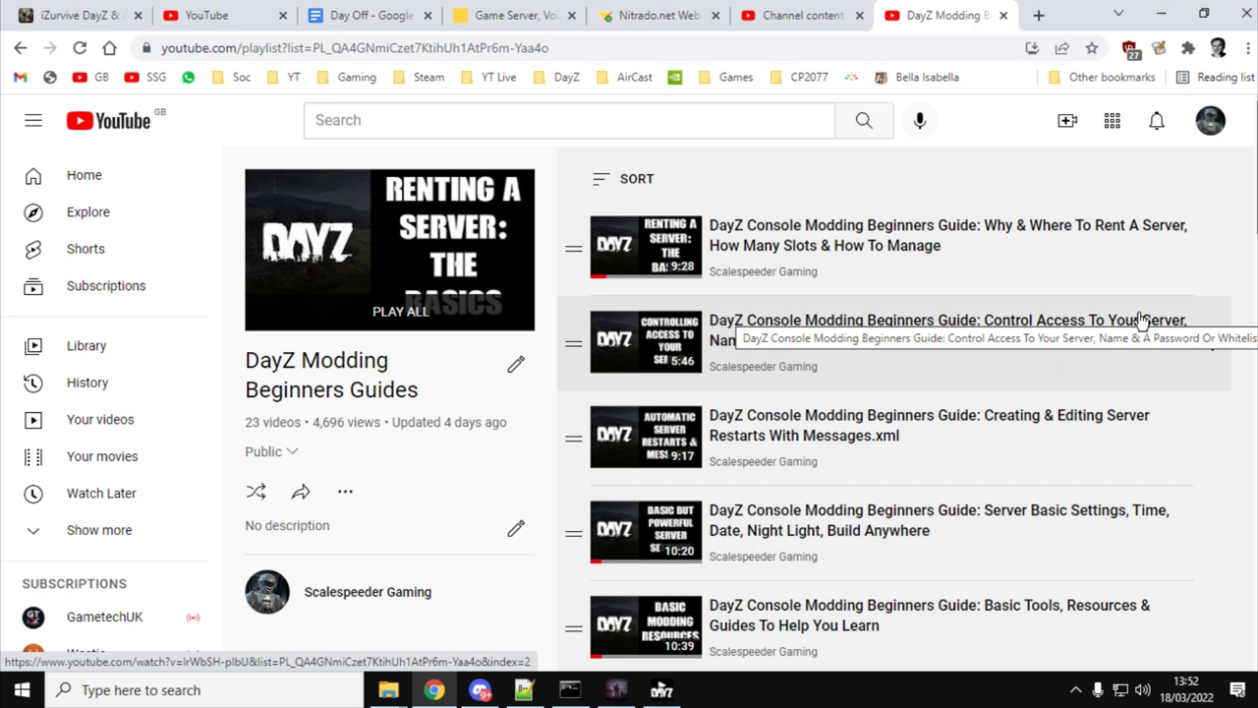
mouse_move(1170, 263)
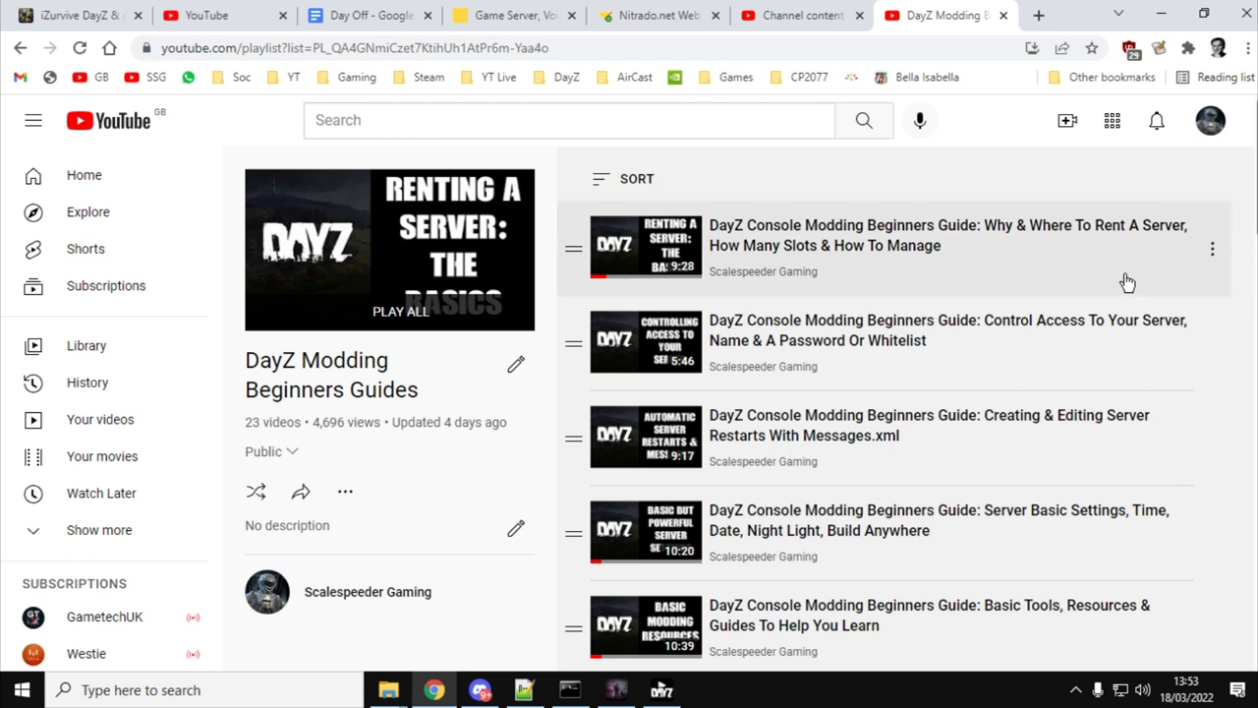
mouse_move(933, 189)
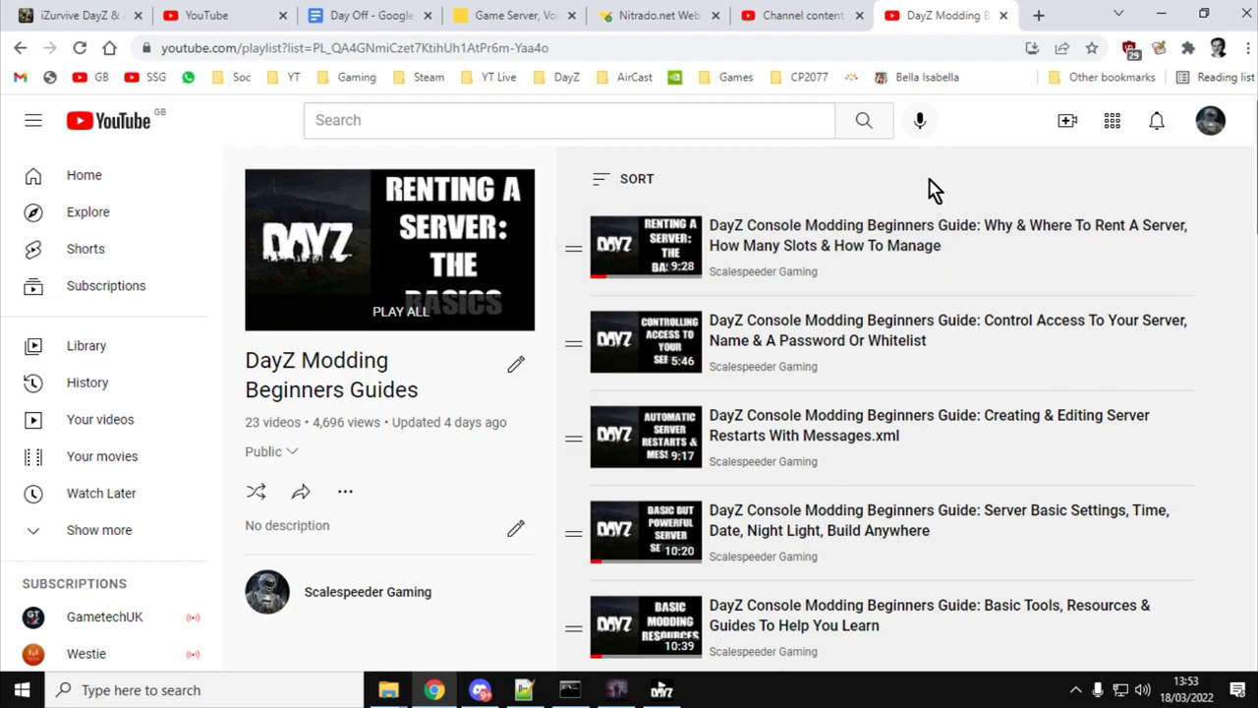